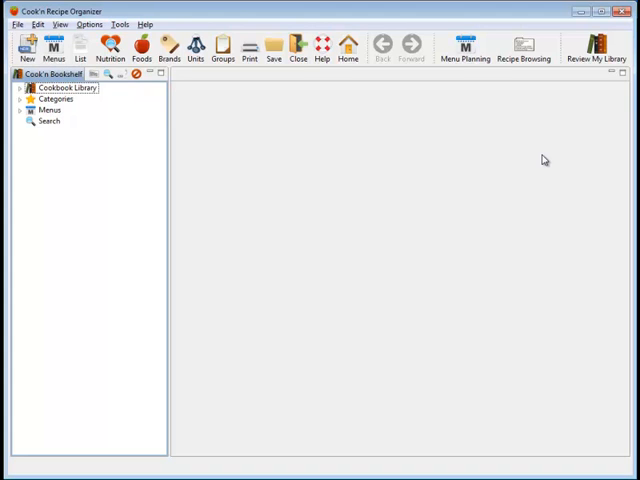
{"action": "mouse_move", "coordinate": [304, 152]}
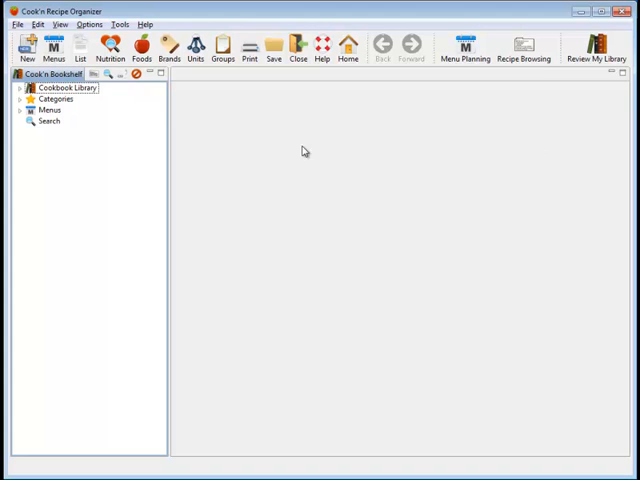
{"action": "mouse_move", "coordinate": [288, 150]}
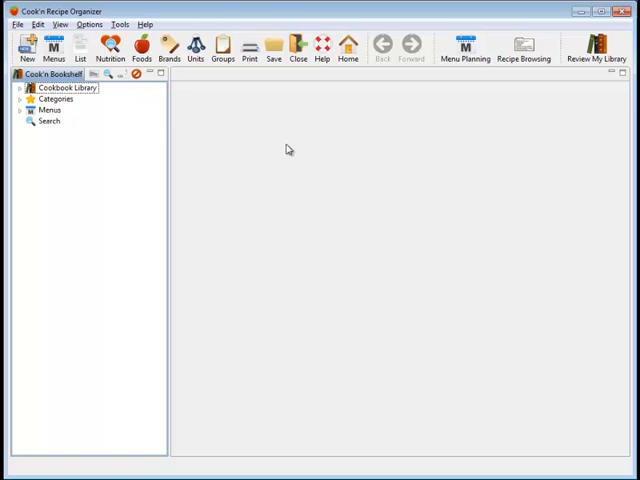
{"action": "mouse_move", "coordinate": [198, 138]}
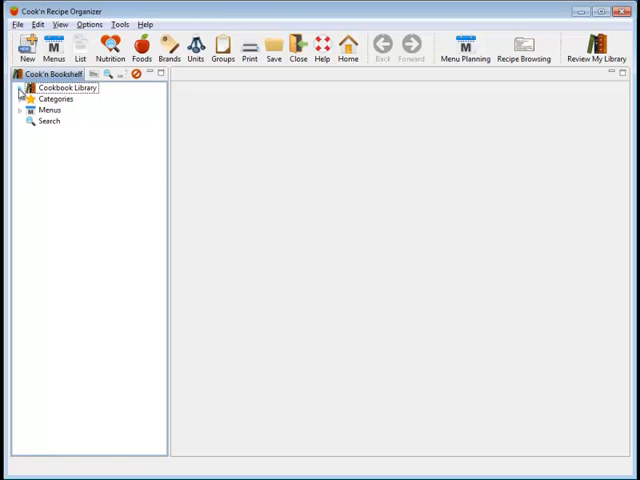
Expand the Cookbook Library into The DVO.com Cookbook's Taste of Home collection and view Peach Crisp
{"action": "left_click", "coordinate": [22, 88]}
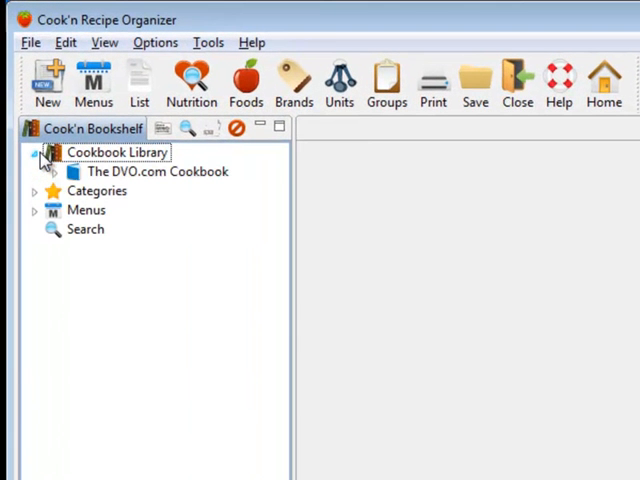
{"action": "mouse_move", "coordinate": [162, 278]}
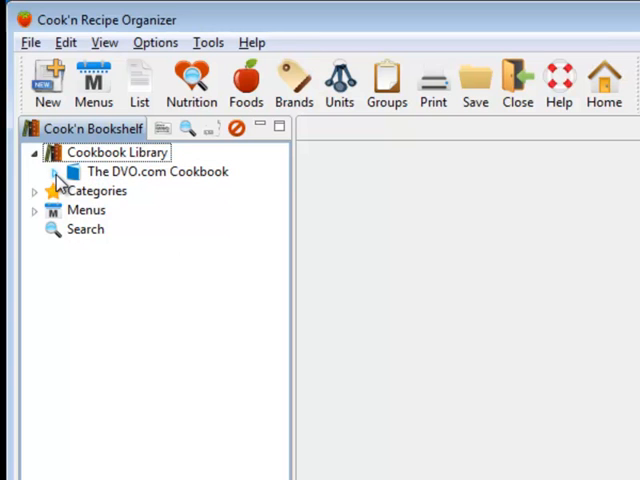
{"action": "left_click", "coordinate": [56, 172]}
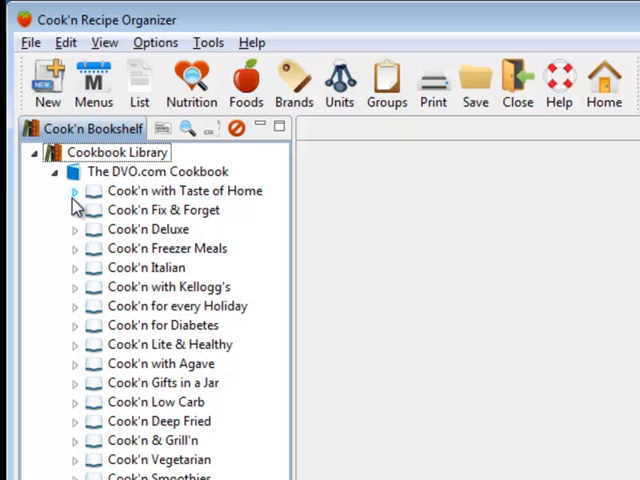
{"action": "left_click", "coordinate": [76, 192]}
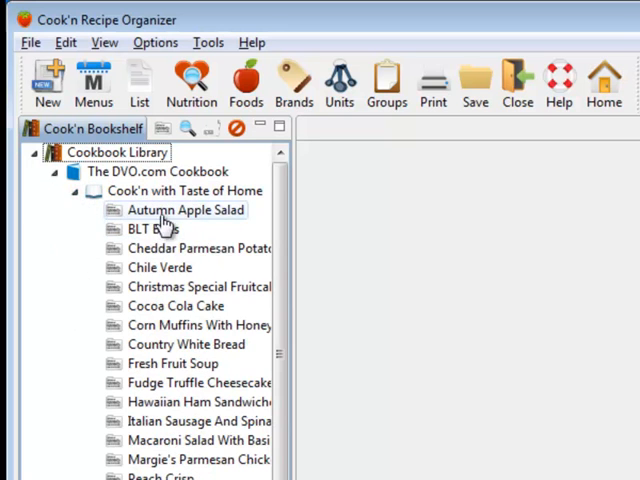
{"action": "double_click", "coordinate": [180, 210]}
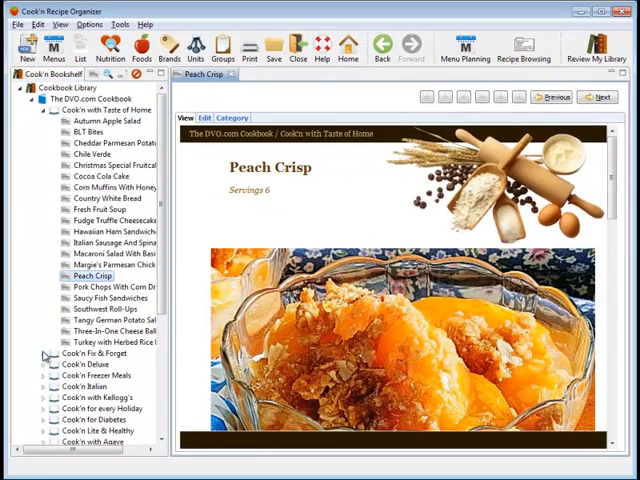
View Carmel Apples, Crockpot Chicken Noodle Soup, then Broiled Shrimp & Scallops from Cook'n Italian
{"action": "left_click", "coordinate": [96, 298]}
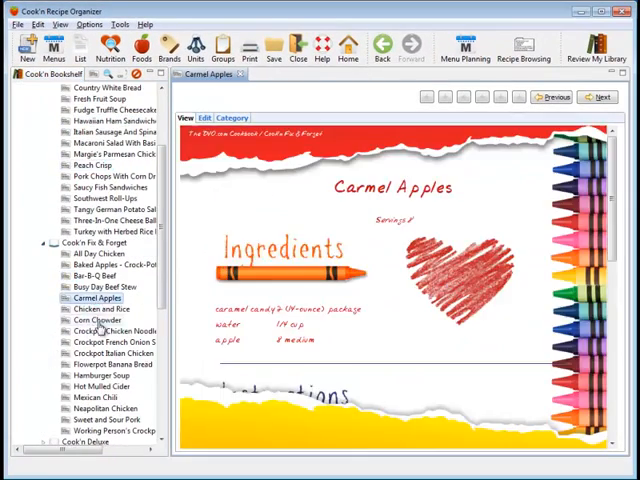
{"action": "left_click", "coordinate": [110, 332]}
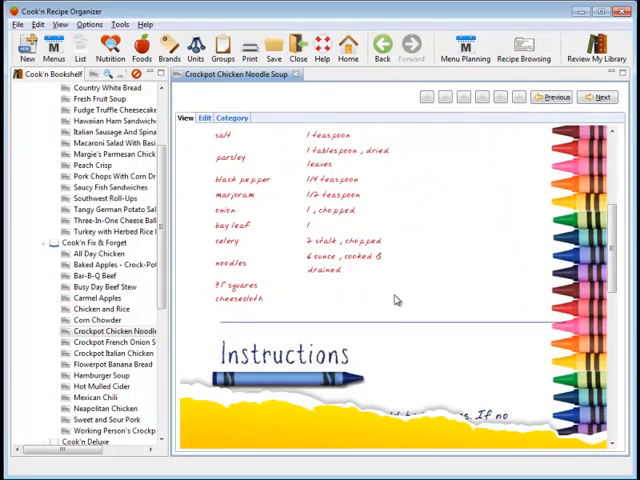
{"action": "scroll", "scroll_direction": "down", "scroll_amount": 3}
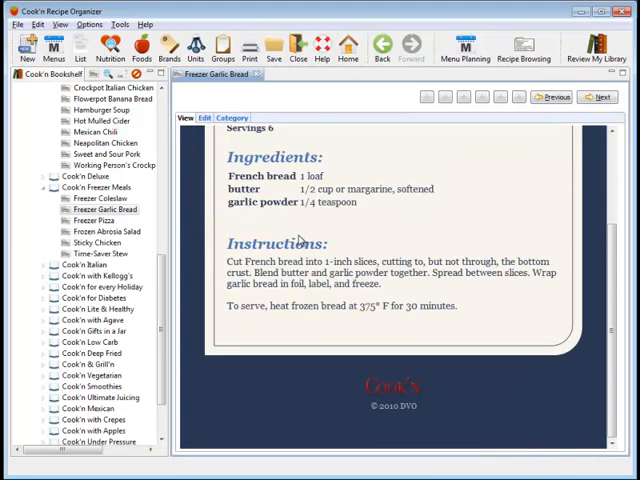
{"action": "left_click", "coordinate": [42, 264]}
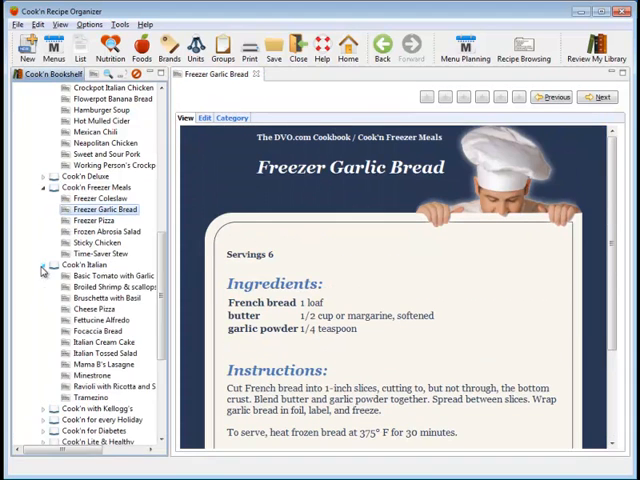
{"action": "left_click", "coordinate": [110, 288]}
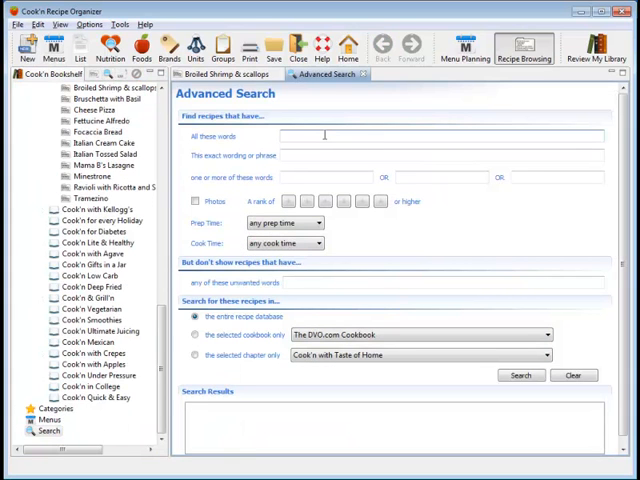
Search for recipes containing 'chicken' and view Chile Verde and Potato Soup
{"action": "type", "text": "chicken"}
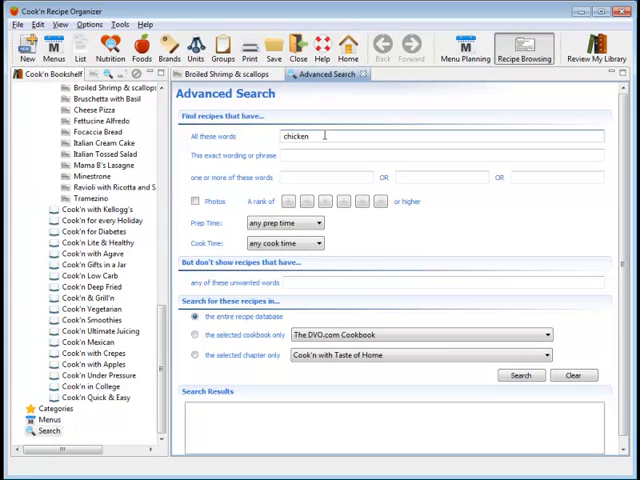
{"action": "left_click", "coordinate": [520, 376]}
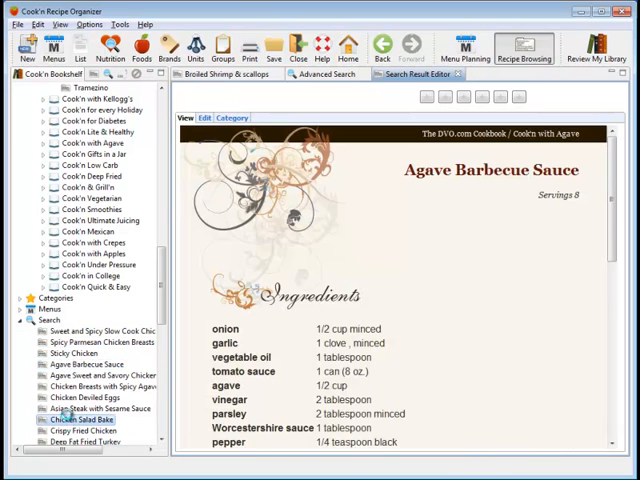
{"action": "left_click", "coordinate": [68, 320]}
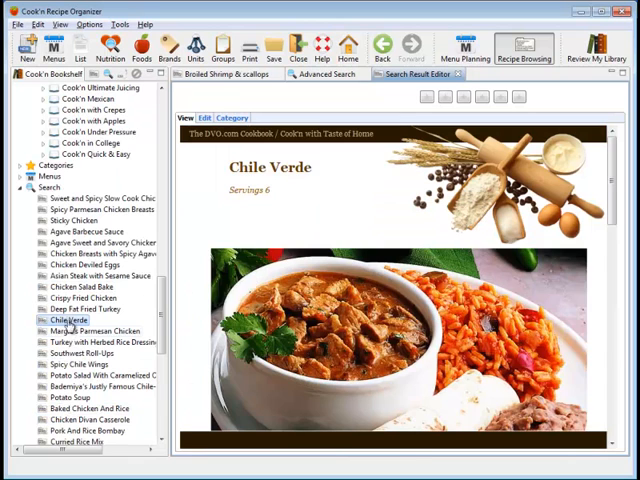
{"action": "left_click", "coordinate": [84, 352]}
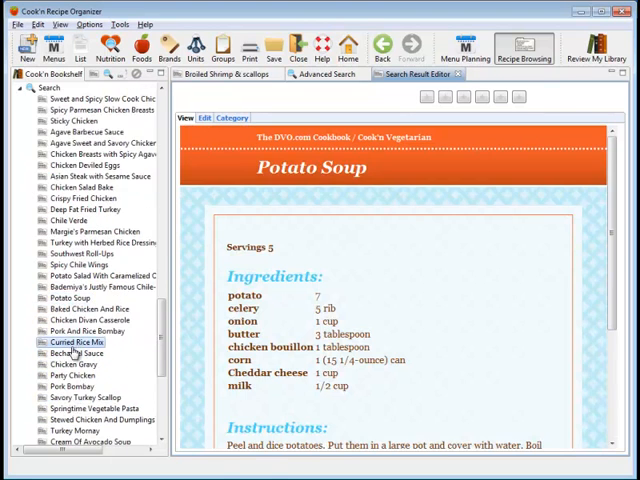
View Potato-Cheese Soup, Crockpot Chicken Noodle Soup and Sweet and Sour Pork, then return to search
{"action": "left_click", "coordinate": [86, 298]}
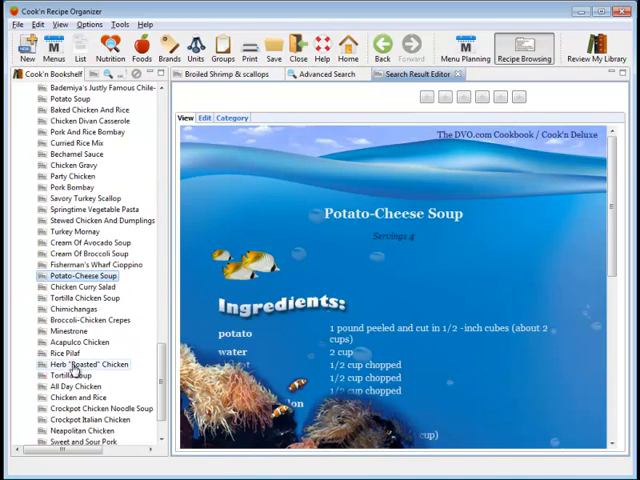
{"action": "left_click", "coordinate": [96, 352]}
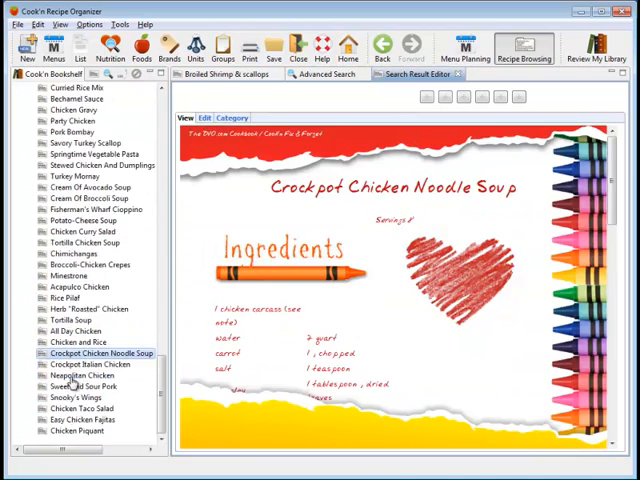
{"action": "left_click", "coordinate": [76, 388]}
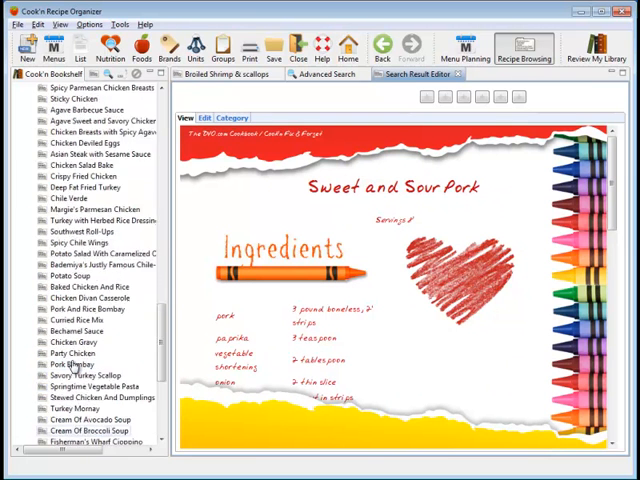
{"action": "left_click", "coordinate": [322, 74]}
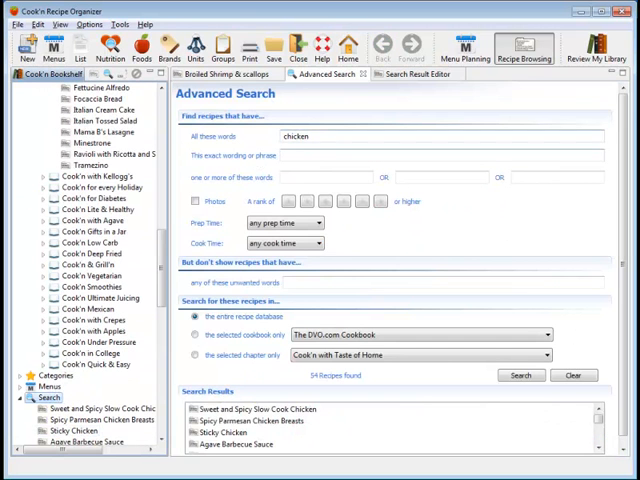
Clear the search and find only recipes with photos
{"action": "left_click", "coordinate": [572, 376]}
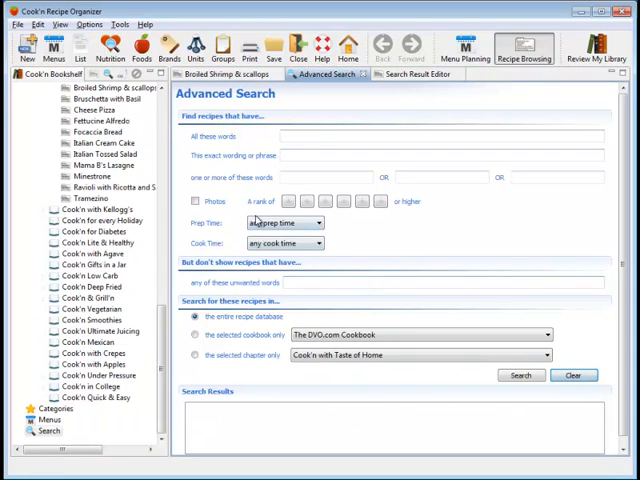
{"action": "left_click", "coordinate": [196, 200]}
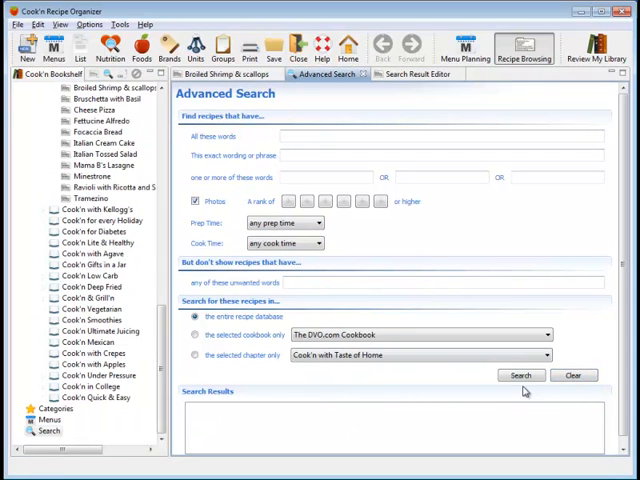
{"action": "left_click", "coordinate": [520, 376]}
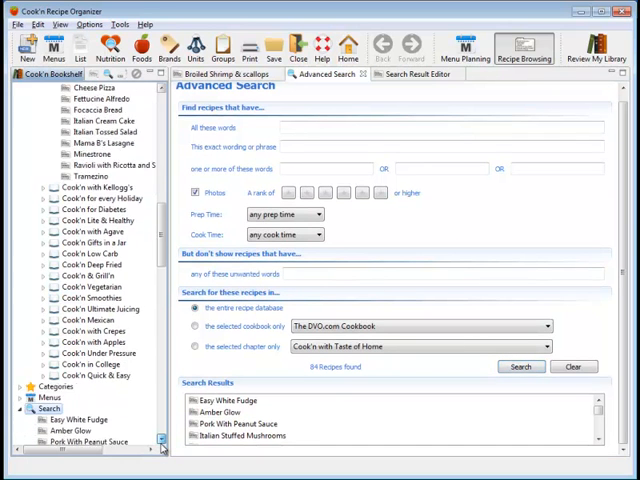
{"action": "scroll", "scroll_direction": "down", "scroll_amount": 3}
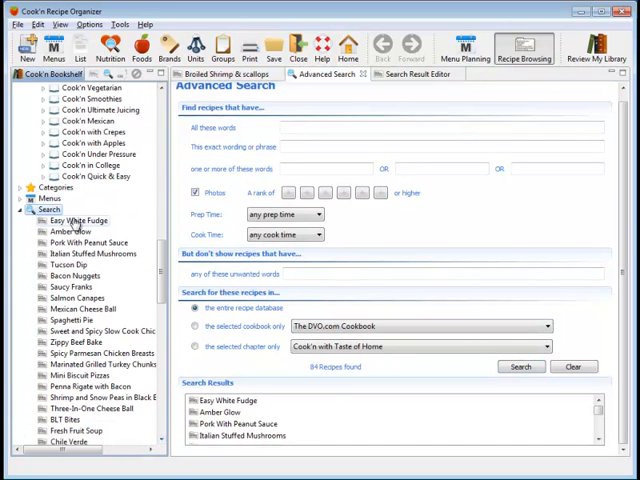
Preview Amber Glow, Tucson Dip, Spaghetti Pie and Mini Biscuit Pizzas from the results
{"action": "left_click", "coordinate": [68, 232]}
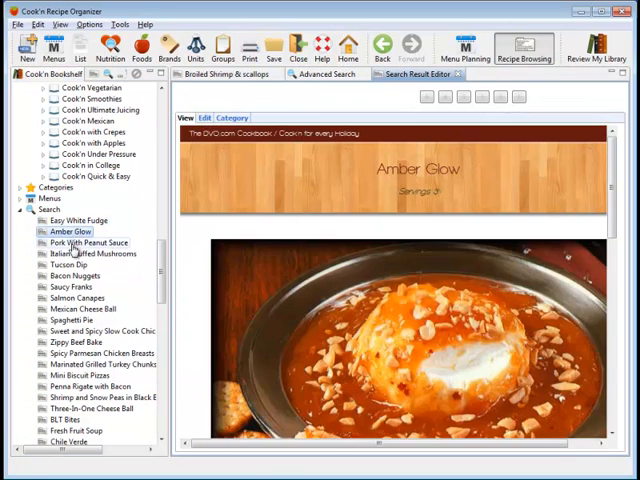
{"action": "left_click", "coordinate": [64, 264]}
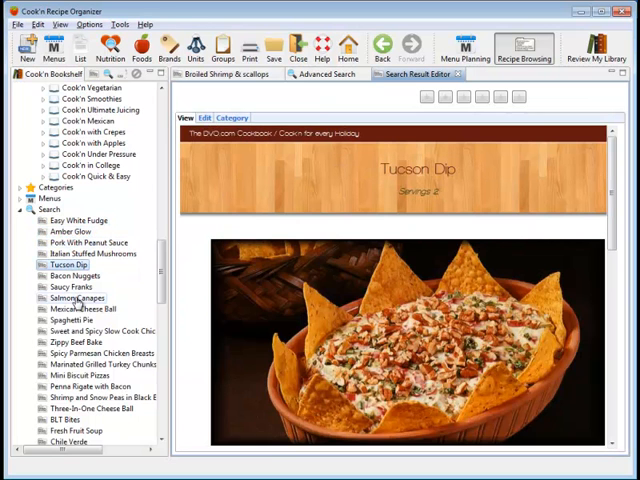
{"action": "left_click", "coordinate": [68, 320]}
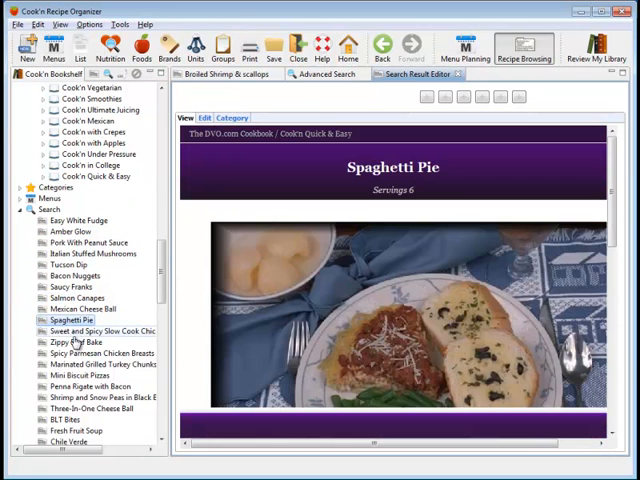
{"action": "left_click", "coordinate": [72, 376]}
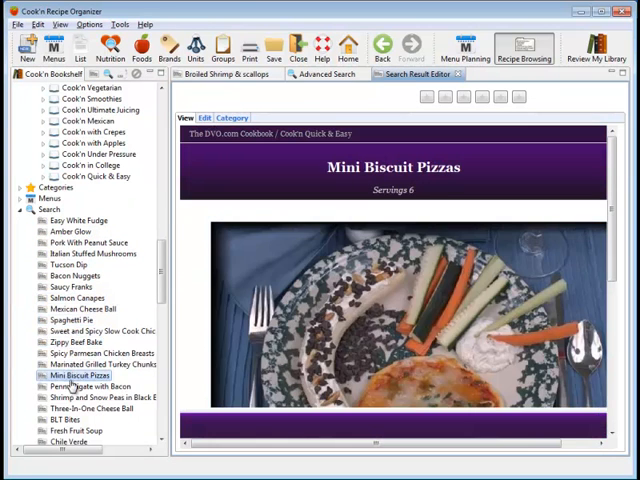
{"action": "left_click", "coordinate": [96, 396]}
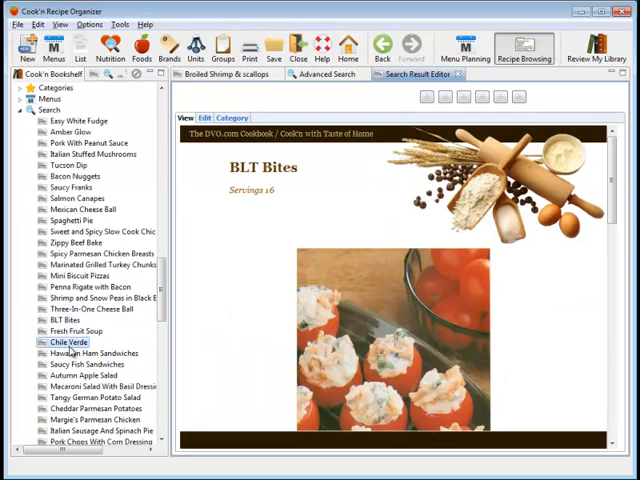
Preview Tangy German Potato Salad, Pork Chops With Corn Dressing and Refried Beans
{"action": "left_click", "coordinate": [84, 376]}
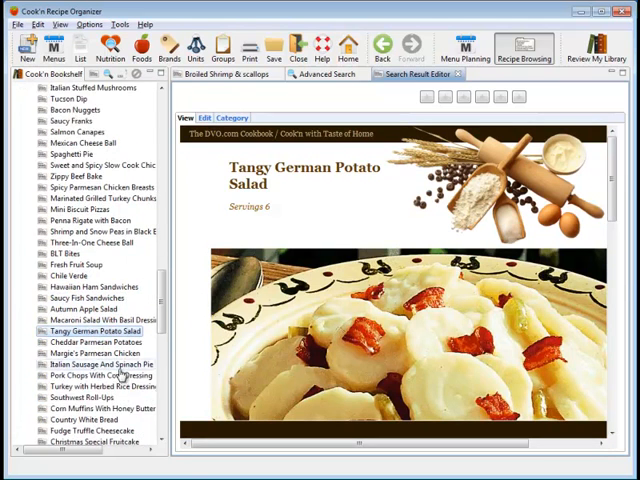
{"action": "left_click", "coordinate": [90, 308]}
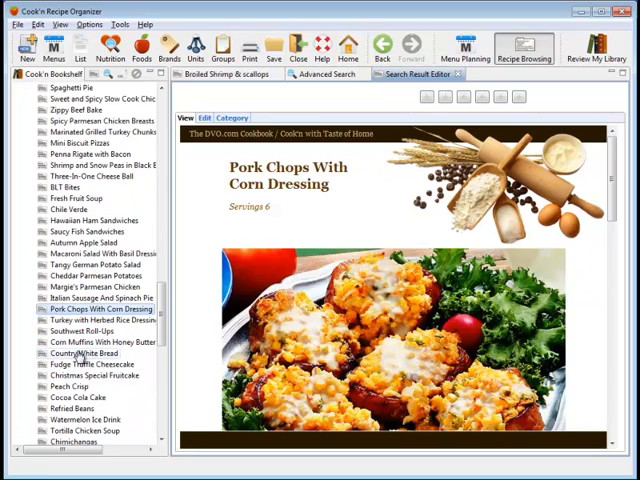
{"action": "left_click", "coordinate": [72, 342]}
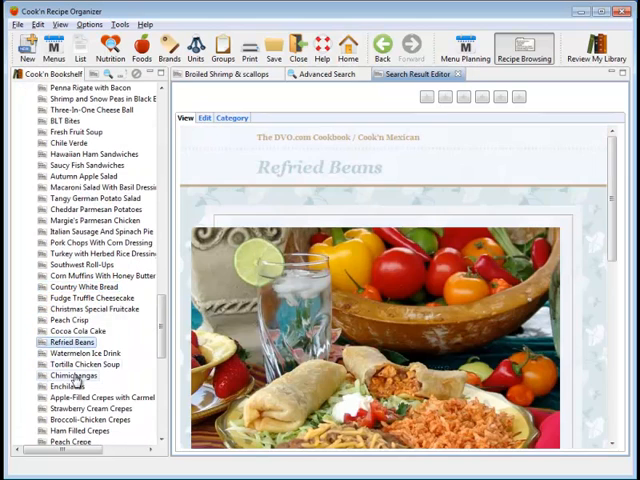
{"action": "scroll", "scroll_direction": "down", "scroll_amount": 3}
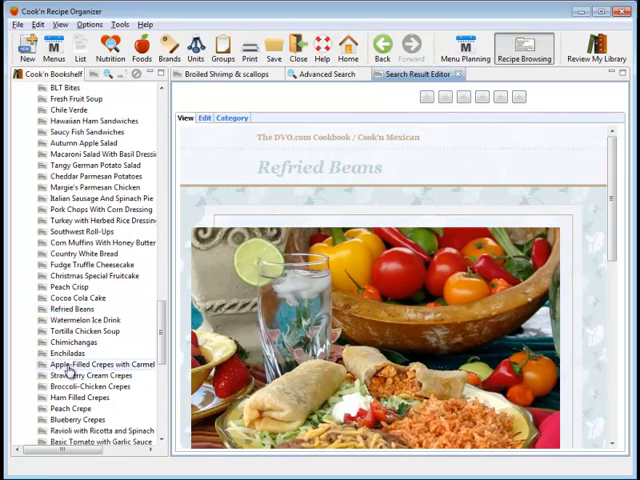
{"action": "left_click", "coordinate": [72, 364]}
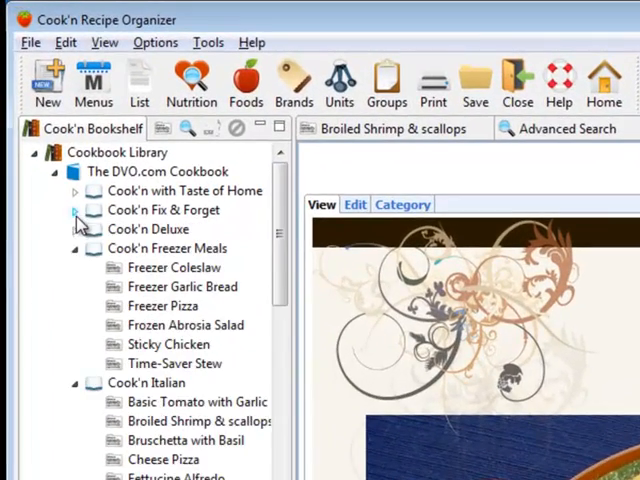
Start a new cookbook named 'Oaks Family Favorite Cookbook'
{"action": "left_click", "coordinate": [76, 248]}
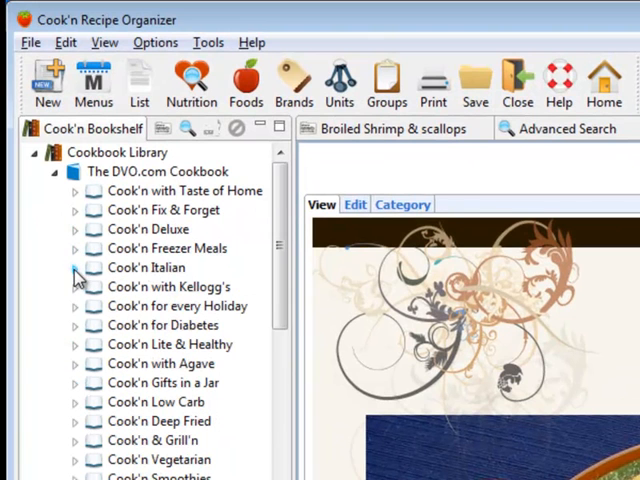
{"action": "left_click", "coordinate": [148, 172]}
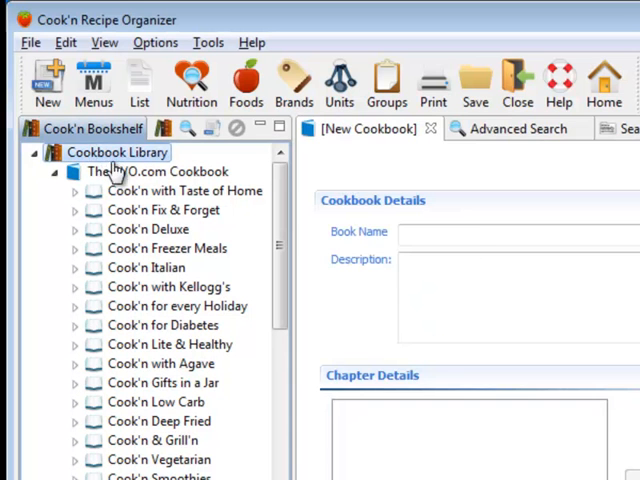
{"action": "type", "text": "Oak"}
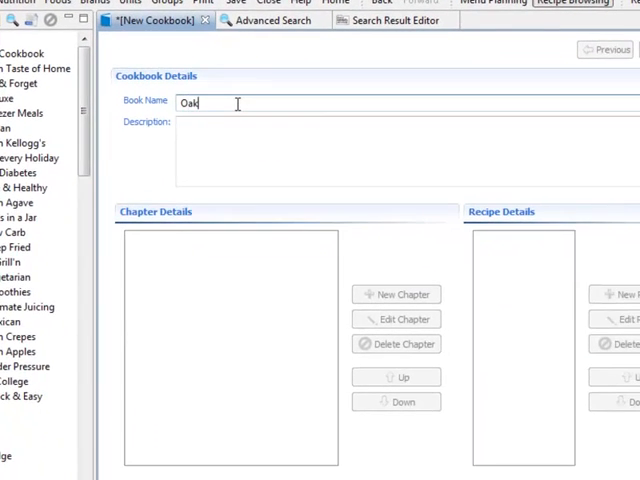
{"action": "type", "text": "s Family"}
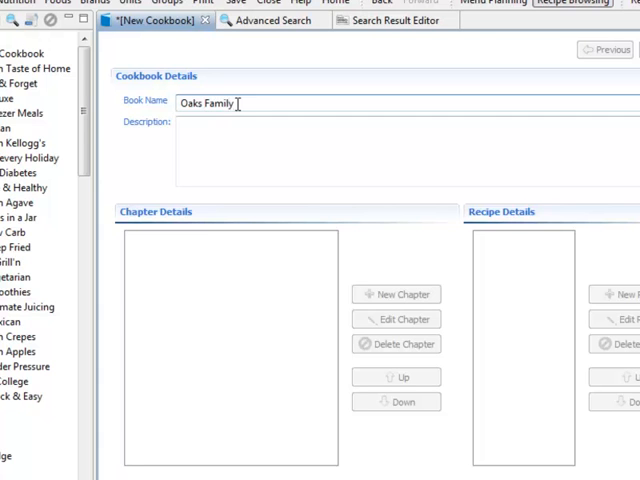
{"action": "type", "text": "Favorite Cookbook"}
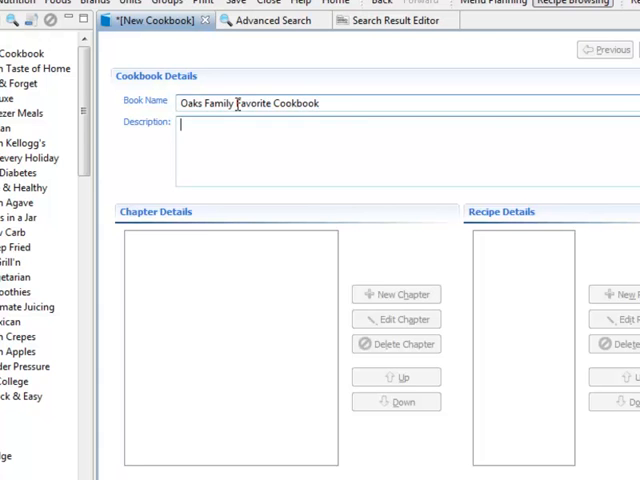
Describe it as 'This is a collection of Oaks Family Favorite' recipes
{"action": "type", "text": "This is a coll"}
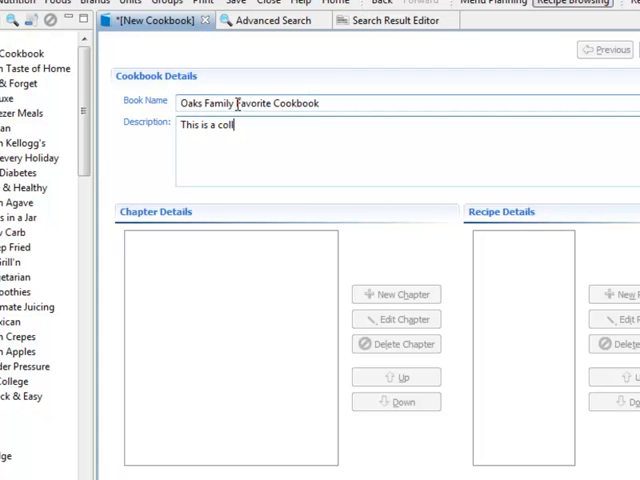
{"action": "type", "text": "ection of Oaks F"}
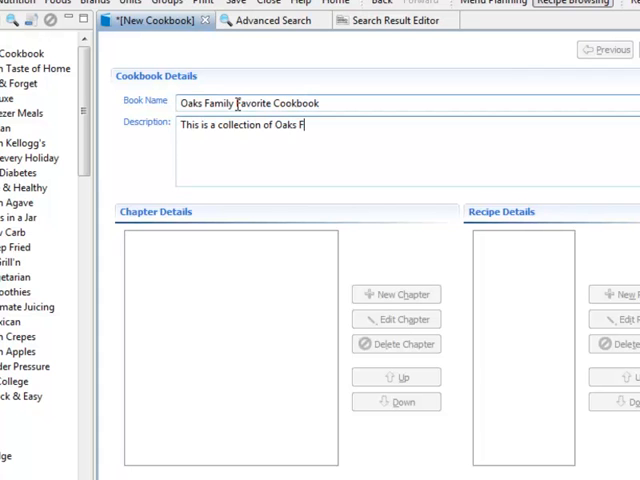
{"action": "type", "text": "amily Fav"}
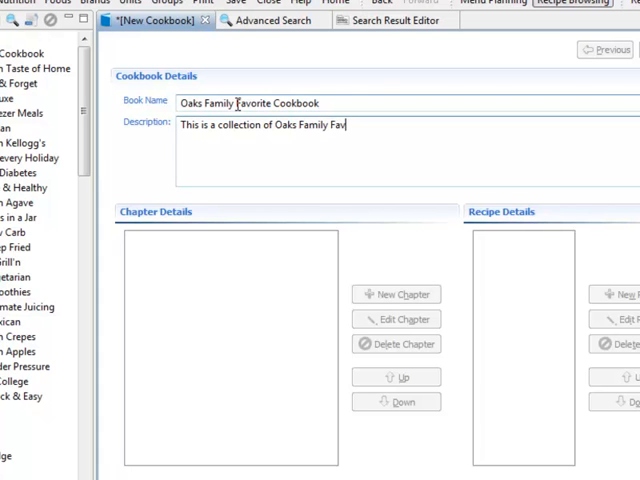
{"action": "type", "text": "rite recipes."}
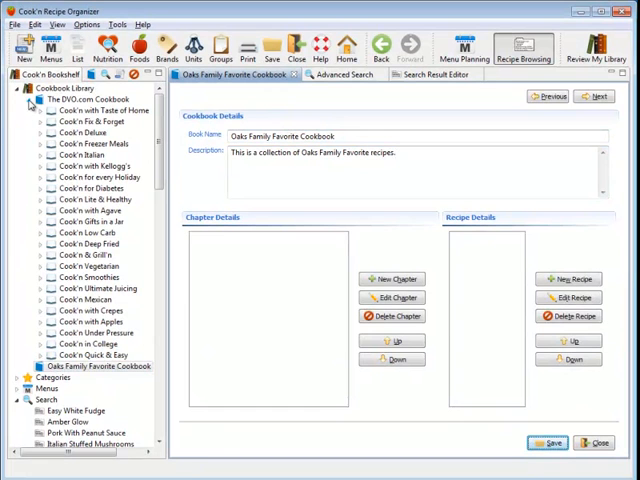
Add a chapter named 'Desserts' to the new cookbook and save it
{"action": "left_click", "coordinate": [20, 100]}
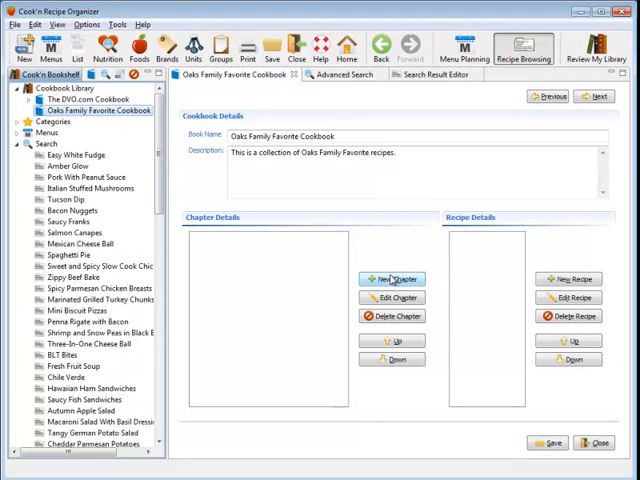
{"action": "left_click", "coordinate": [392, 280]}
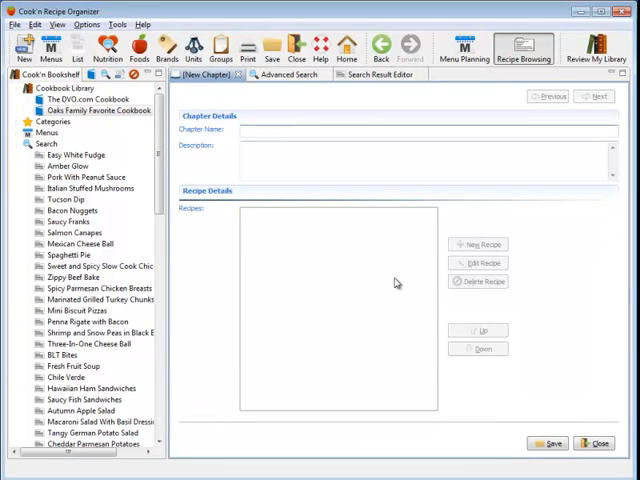
{"action": "type", "text": "Desserts"}
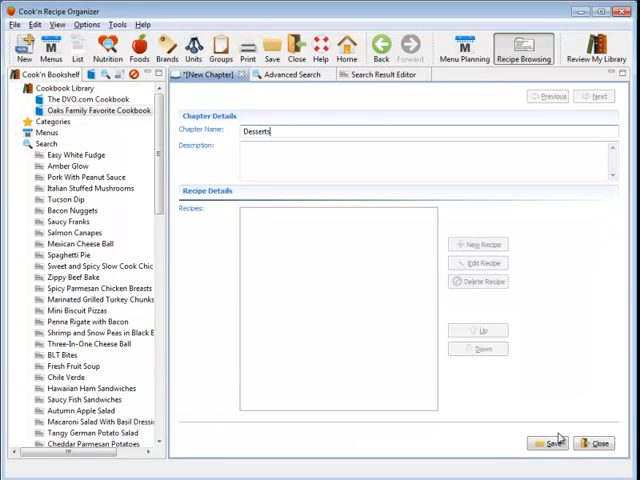
{"action": "left_click", "coordinate": [548, 444]}
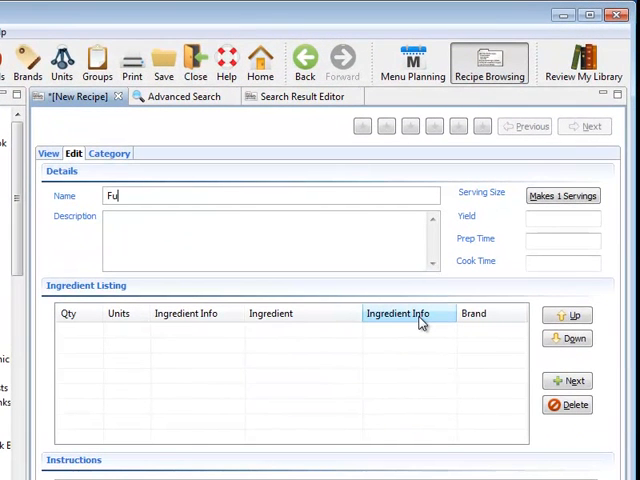
Name the recipe 'Fudge Brownies' with description 'This was given to me by Aunt Ida'
{"action": "type", "text": "dge Brow"}
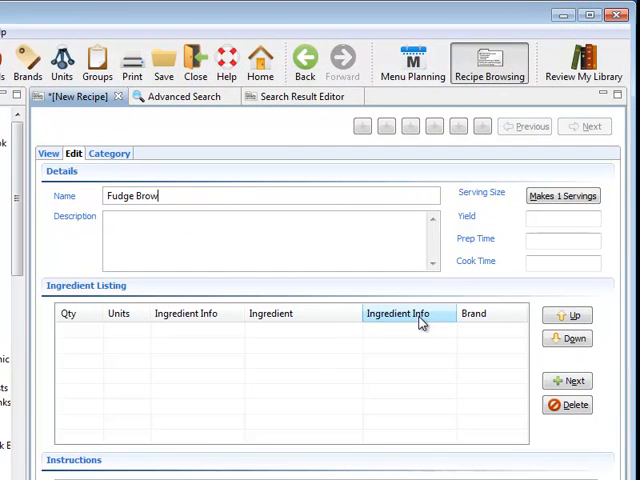
{"action": "type", "text": "nies"}
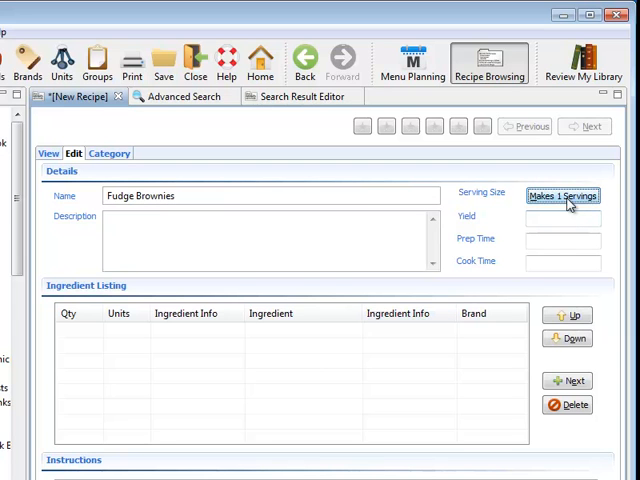
{"action": "left_click", "coordinate": [562, 196]}
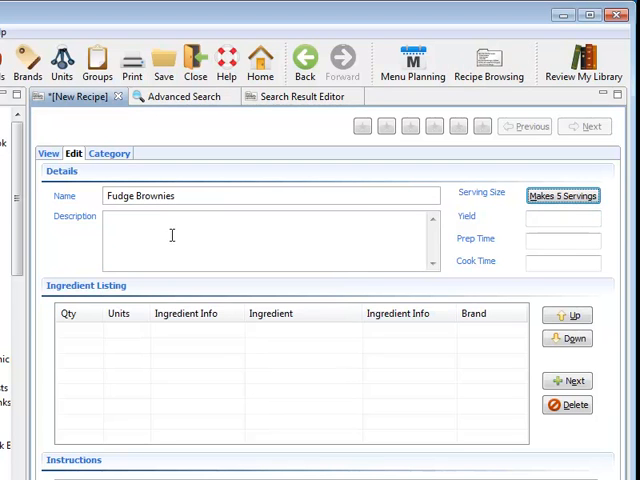
{"action": "type", "text": "This was"}
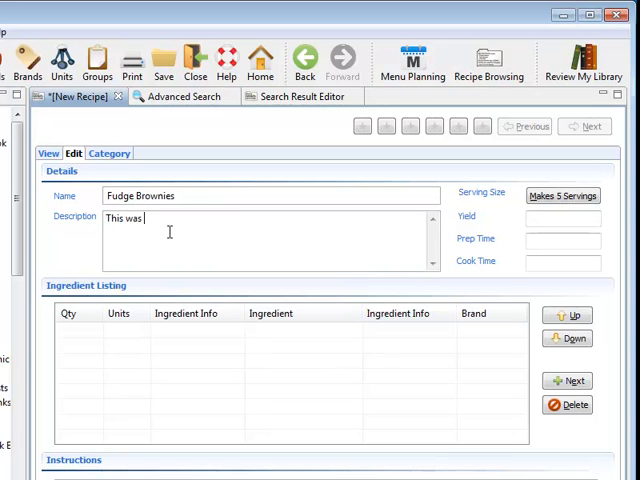
{"action": "type", "text": "given to me by A"}
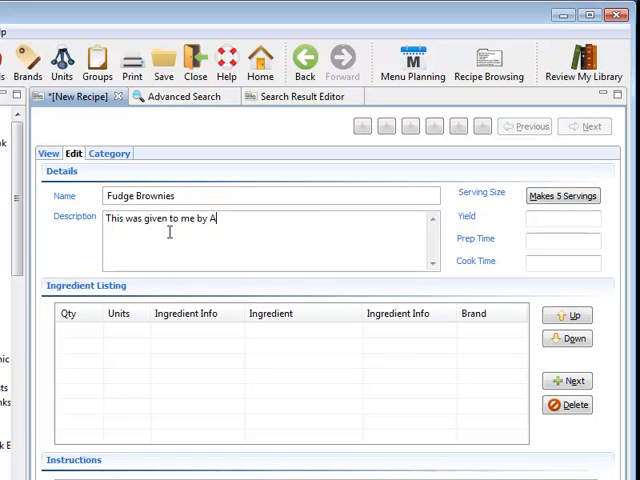
{"action": "type", "text": "unt Ida"}
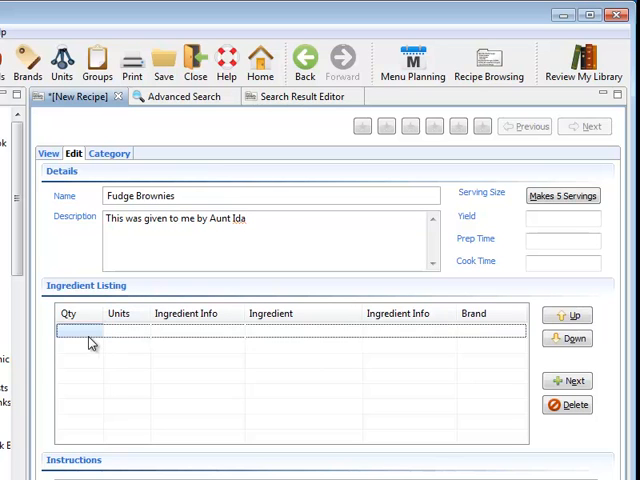
List ingredients: 3 cups flour, 2 tablespoons butter and 1 teaspoon salt
{"action": "type", "text": "3"}
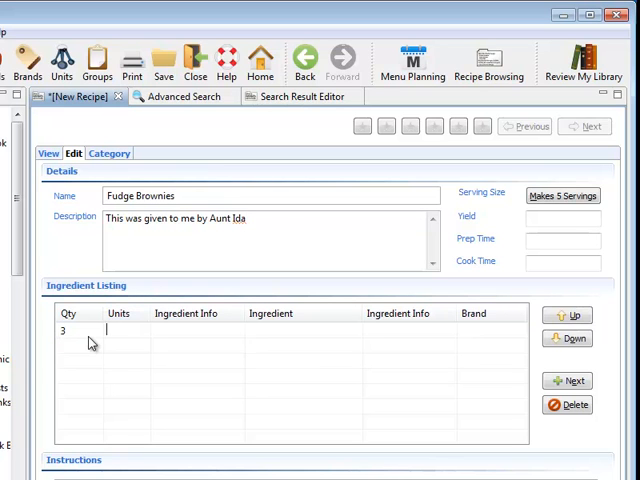
{"action": "type", "text": "cups"}
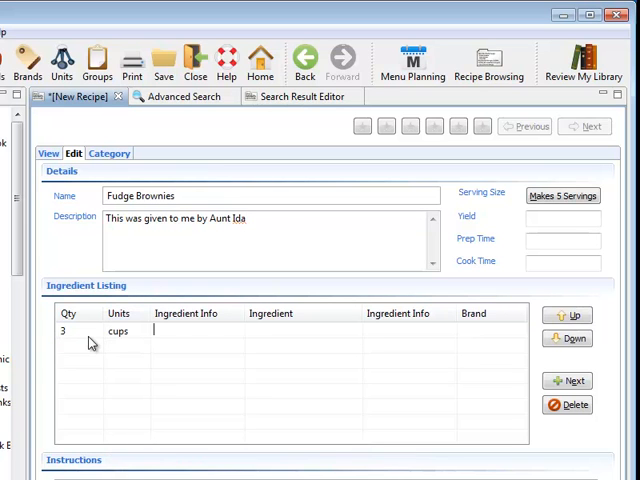
{"action": "type", "text": "f"}
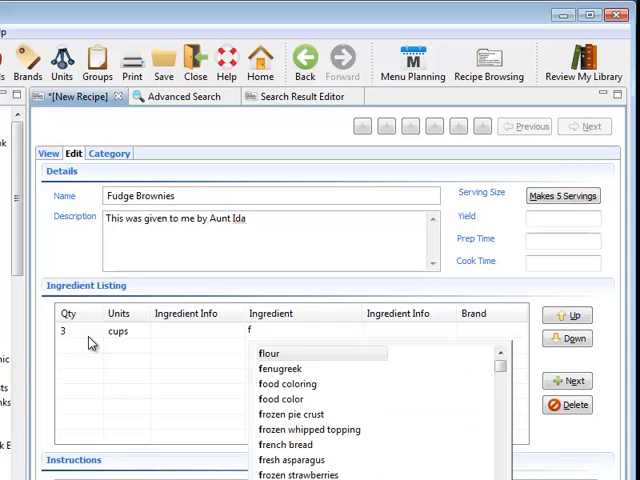
{"action": "left_click", "coordinate": [270, 352]}
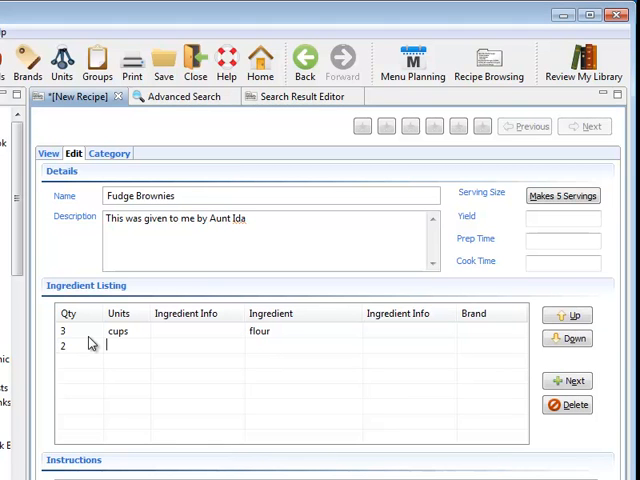
{"action": "type", "text": "tables..."}
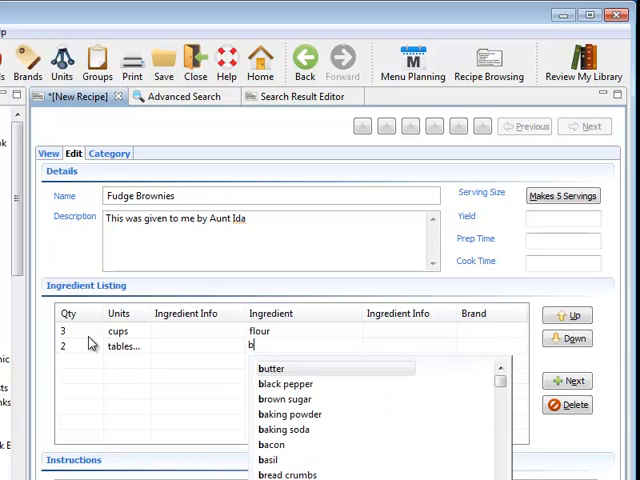
{"action": "left_click", "coordinate": [272, 368]}
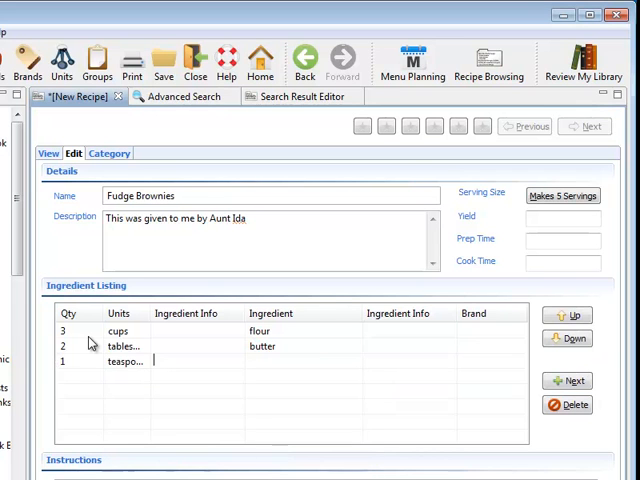
{"action": "type", "text": "salt"}
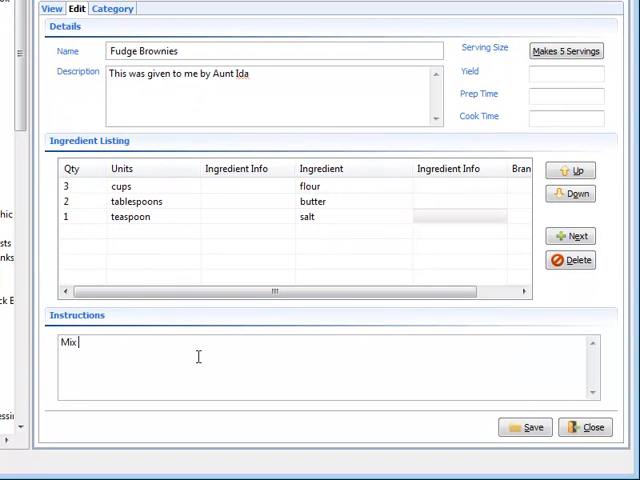
Write instructions to mix flour with butter and salt, bake at 400° for 20 minutes, and save
{"action": "type", "text": "flour wi"}
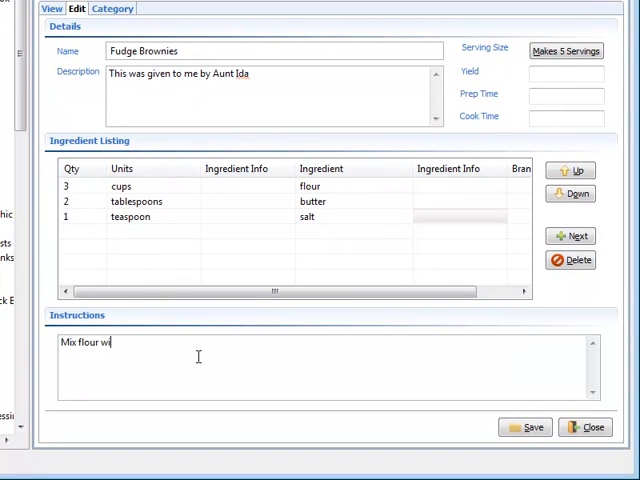
{"action": "type", "text": "th butter and sal"}
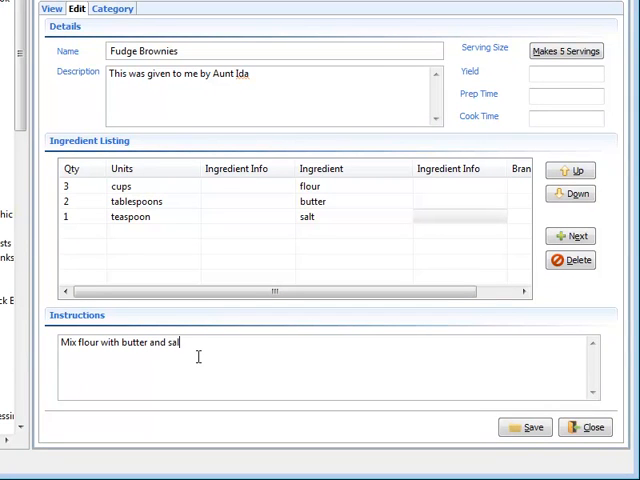
{"action": "type", "text": "t...and then"}
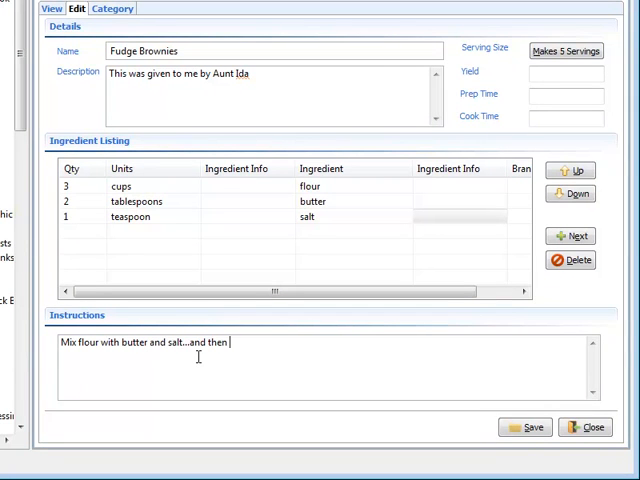
{"action": "type", "text": "bake for"}
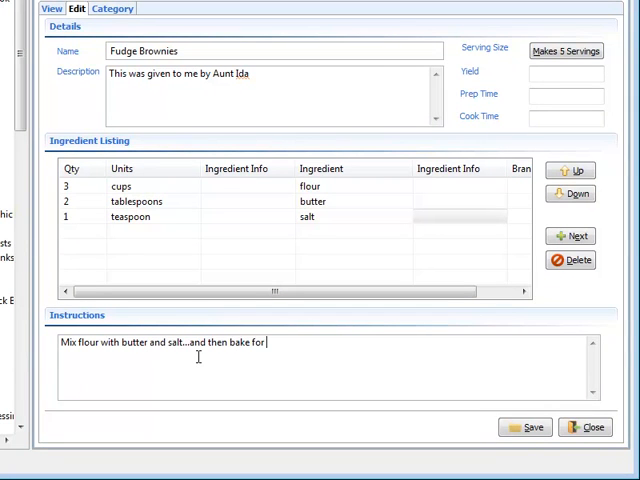
{"action": "type", "text": "at 400°"}
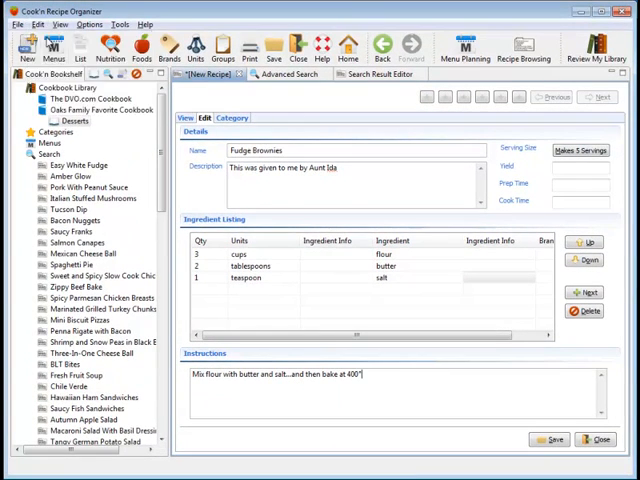
{"action": "type", "text": "for"}
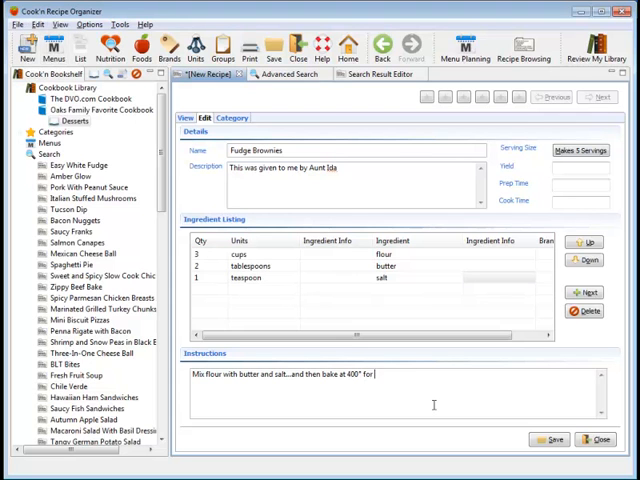
{"action": "type", "text": "20 minutes."}
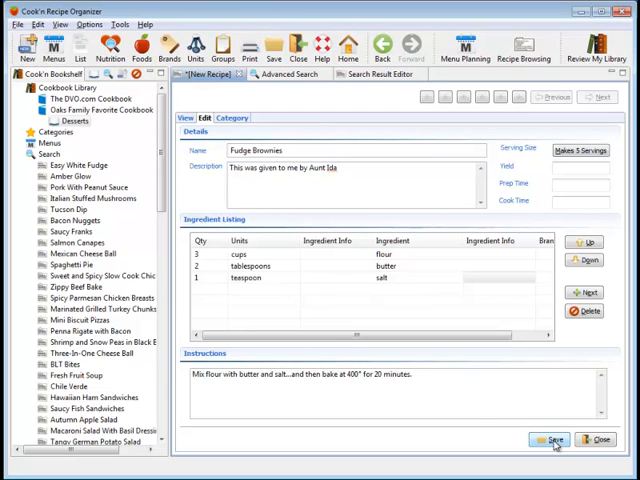
{"action": "left_click", "coordinate": [550, 440]}
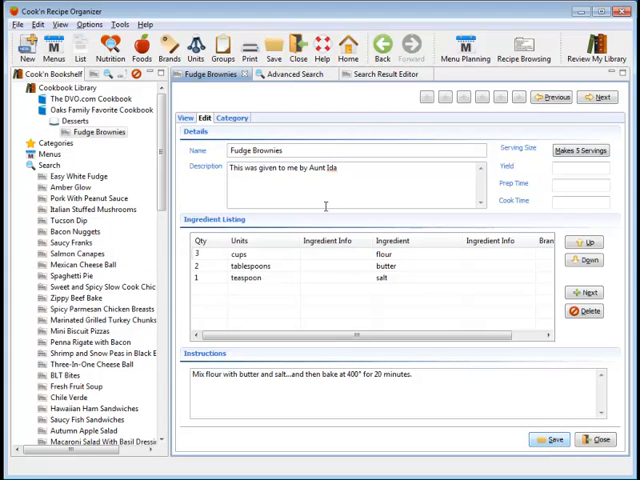
Switch Fudge Brownies to its formatted View page and scroll through it
{"action": "left_click", "coordinate": [184, 118]}
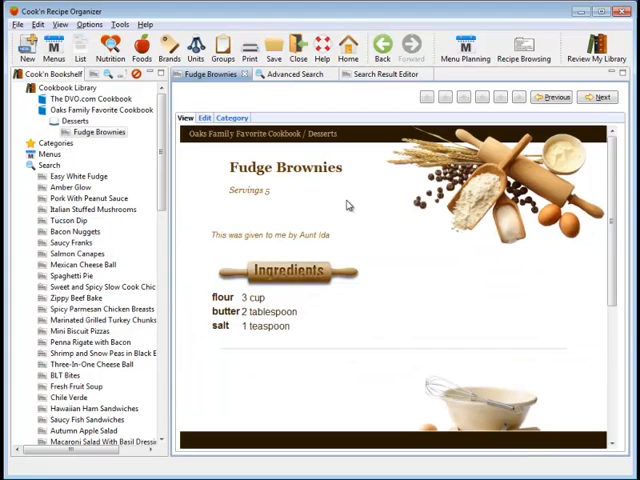
{"action": "scroll", "scroll_direction": "down", "scroll_amount": 3}
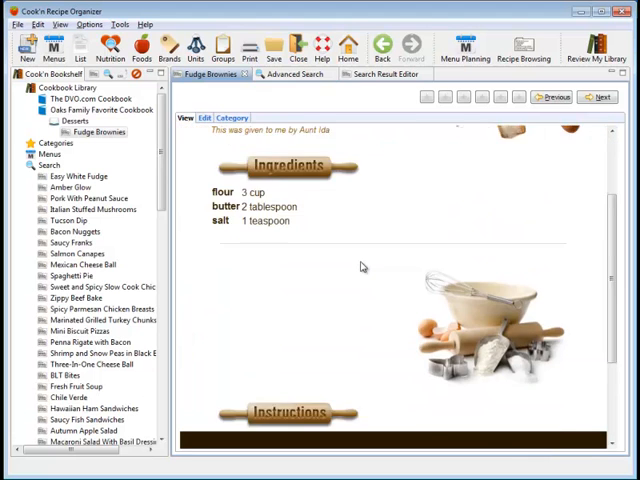
{"action": "scroll", "scroll_direction": "up", "scroll_amount": 3}
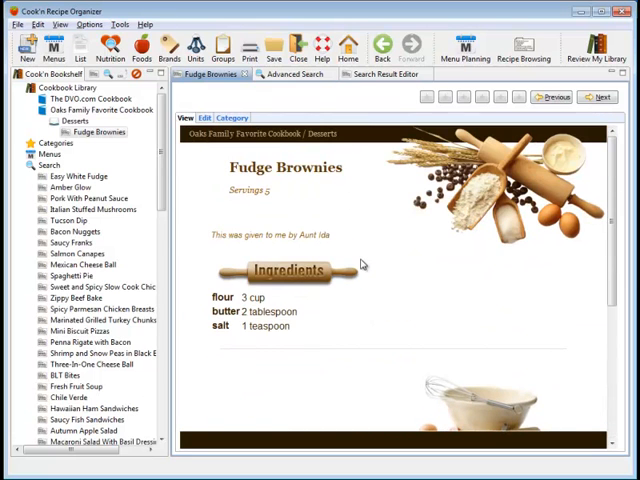
{"action": "mouse_move", "coordinate": [476, 236]}
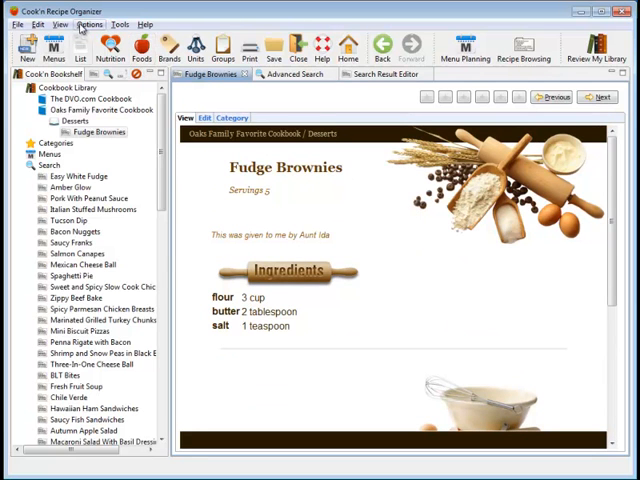
{"action": "left_click", "coordinate": [88, 24]}
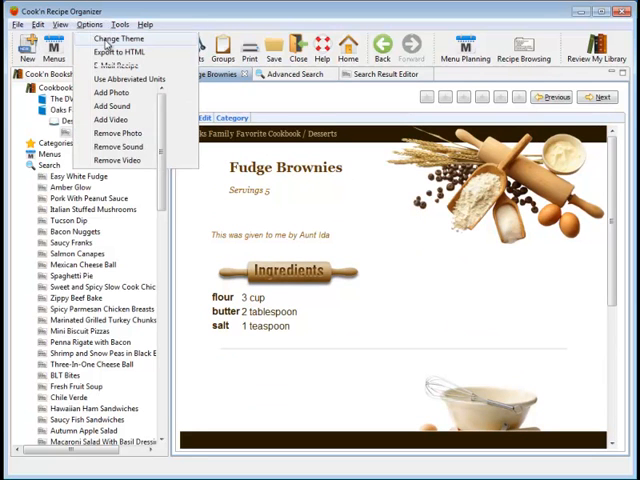
Preview themes under Change Theme and apply the Underwater theme to the recipe page
{"action": "left_click", "coordinate": [116, 38]}
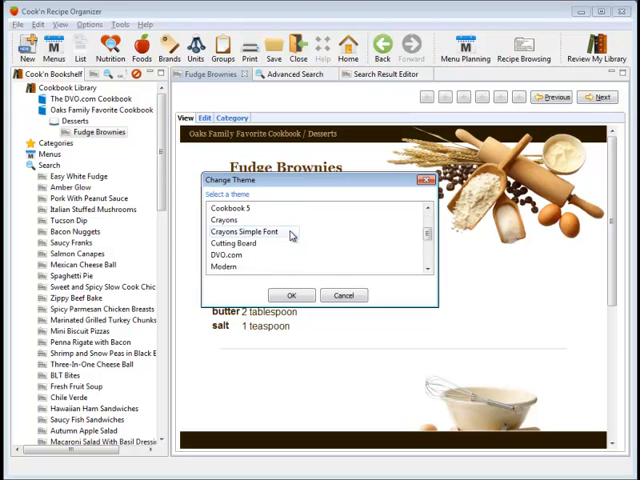
{"action": "left_click", "coordinate": [228, 254]}
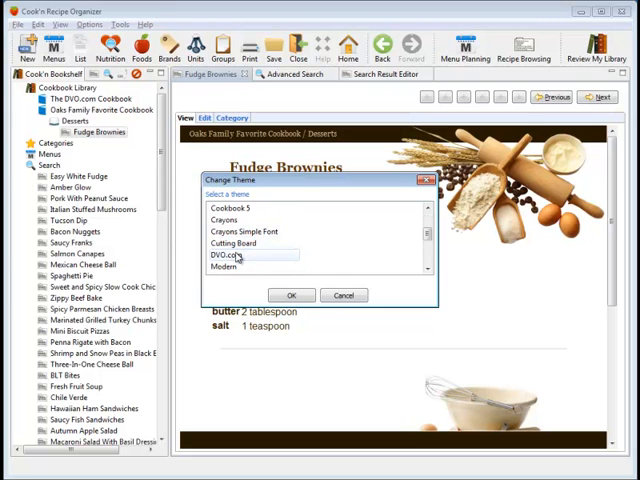
{"action": "left_click", "coordinate": [290, 296]}
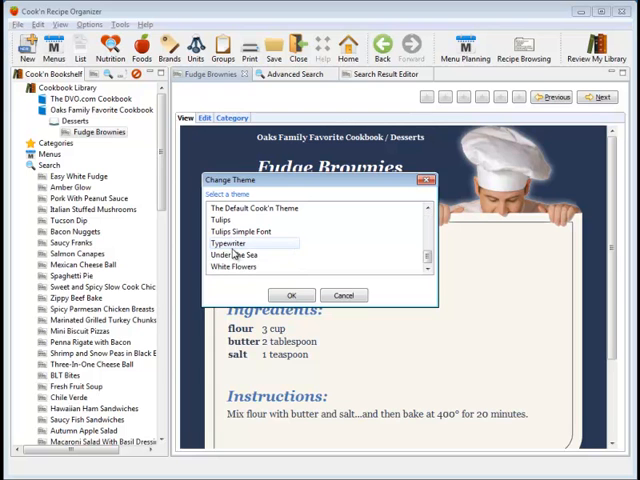
{"action": "left_click", "coordinate": [292, 296]}
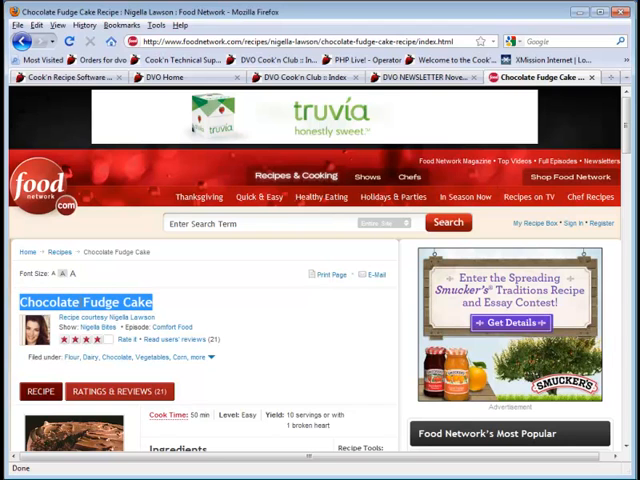
Copy the Chocolate Fudge Cake title from the Food Network page
{"action": "right_click", "coordinate": [84, 302]}
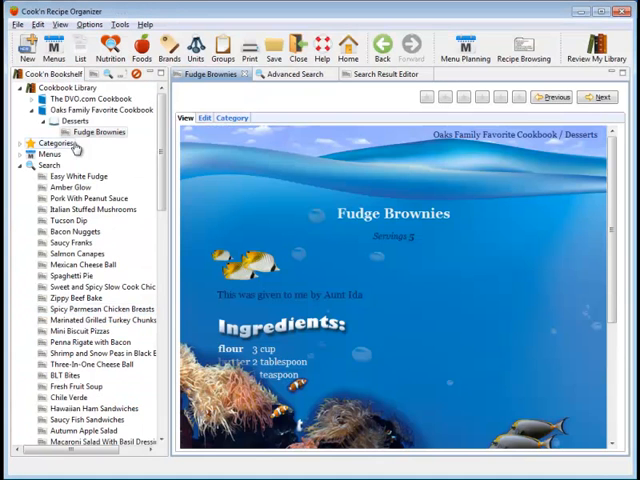
Start a new blank recipe in the Desserts chapter from its right-click menu
{"action": "right_click", "coordinate": [74, 120]}
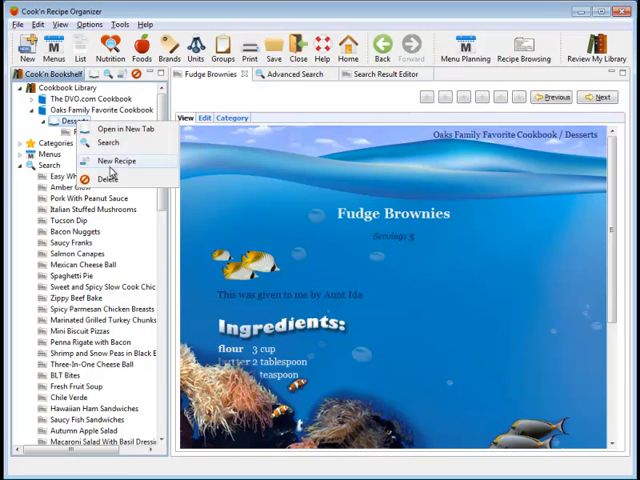
{"action": "left_click", "coordinate": [118, 160]}
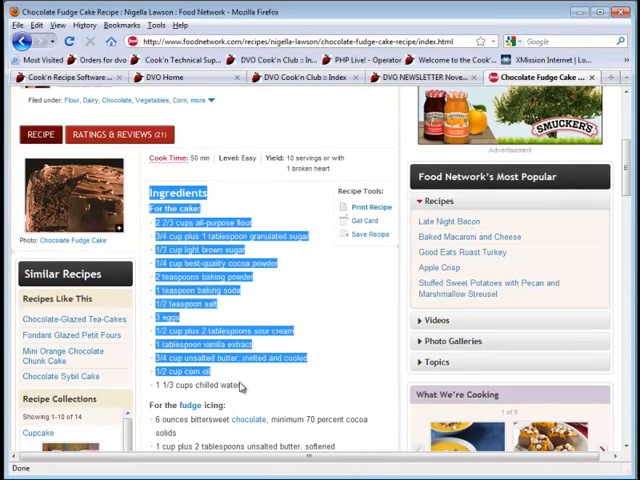
Scroll down the Food Network page through the Chocolate Fudge Cake ingredients and directions
{"action": "scroll", "scroll_direction": "down", "scroll_amount": 3}
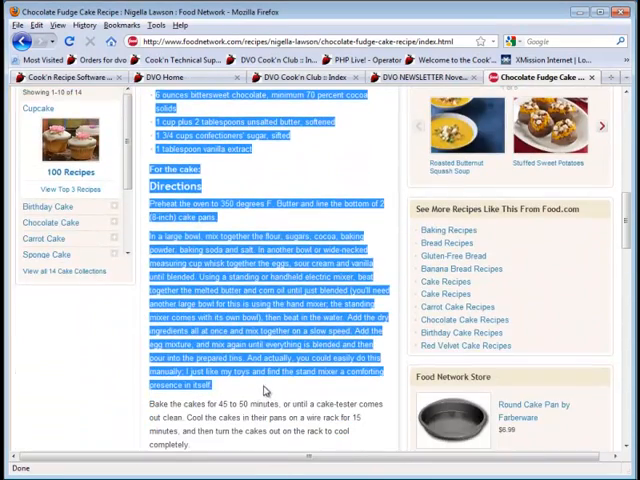
{"action": "scroll", "scroll_direction": "down", "scroll_amount": 3}
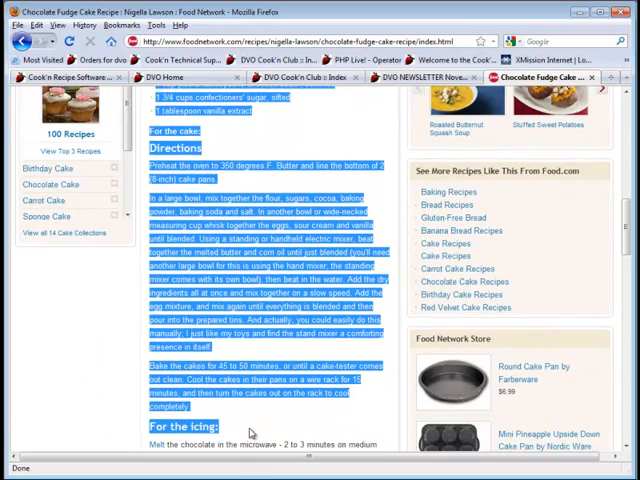
{"action": "scroll", "scroll_direction": "down", "scroll_amount": 3}
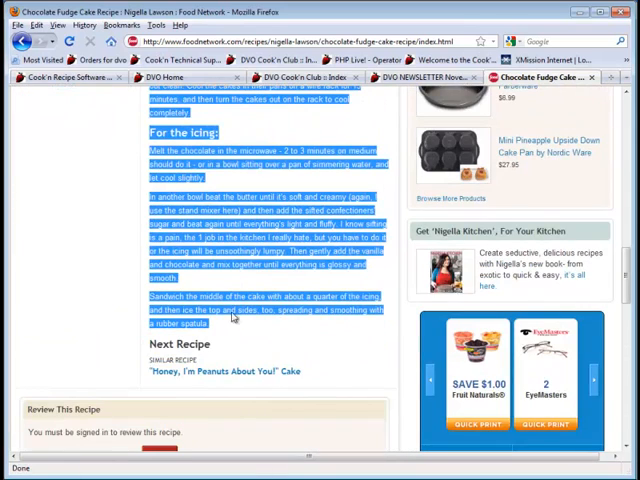
{"action": "mouse_move", "coordinate": [252, 328]}
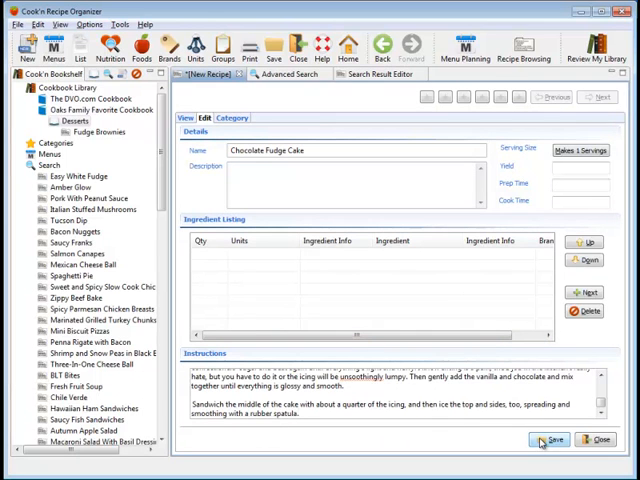
Save the Chocolate Fudge Cake recipe and apply the Plain display theme to it
{"action": "left_click", "coordinate": [548, 440]}
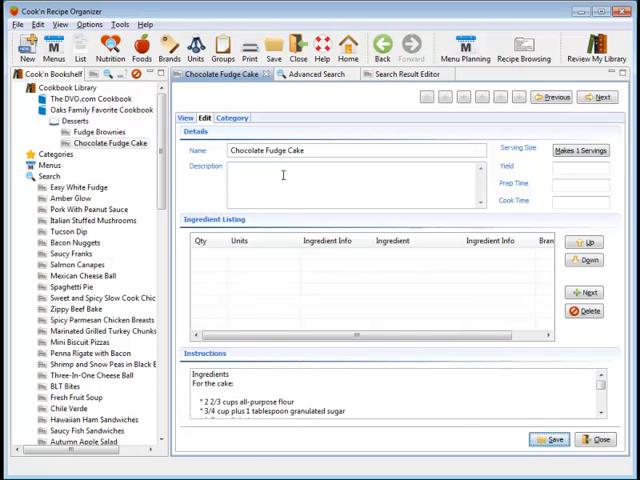
{"action": "left_click", "coordinate": [88, 24]}
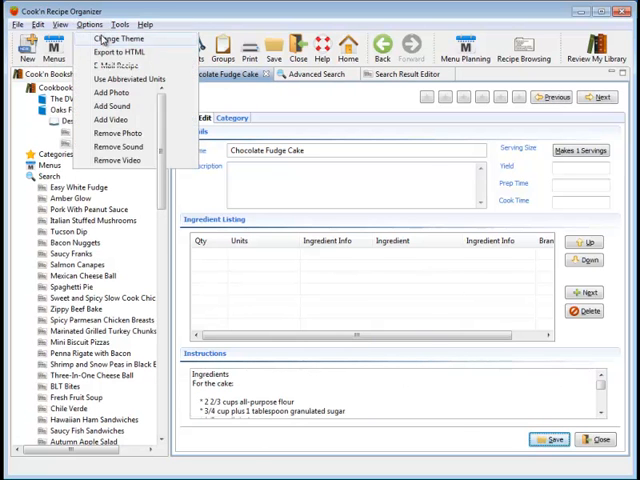
{"action": "left_click", "coordinate": [112, 38]}
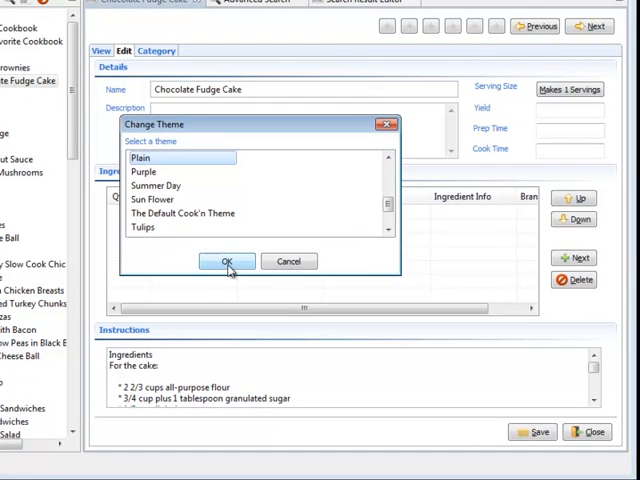
{"action": "left_click", "coordinate": [226, 260]}
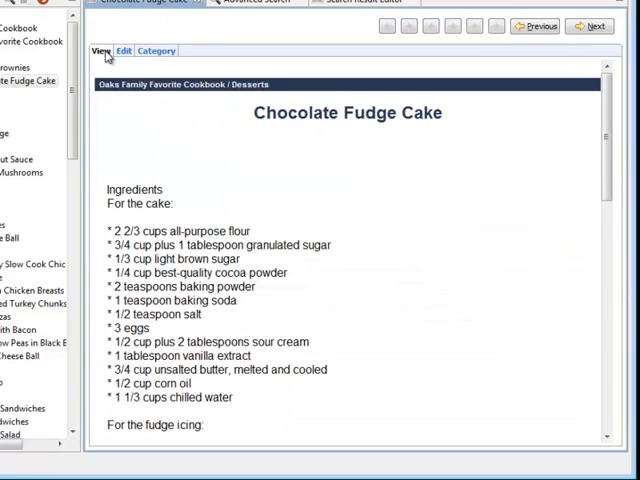
Save the Chocolate Fudge Cake photo from Food Network to the Desktop
{"action": "scroll", "scroll_direction": "down", "scroll_amount": 3}
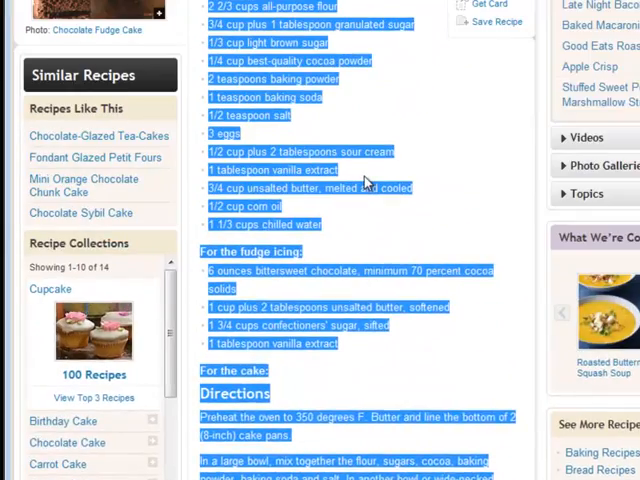
{"action": "scroll", "scroll_direction": "up", "scroll_amount": 3}
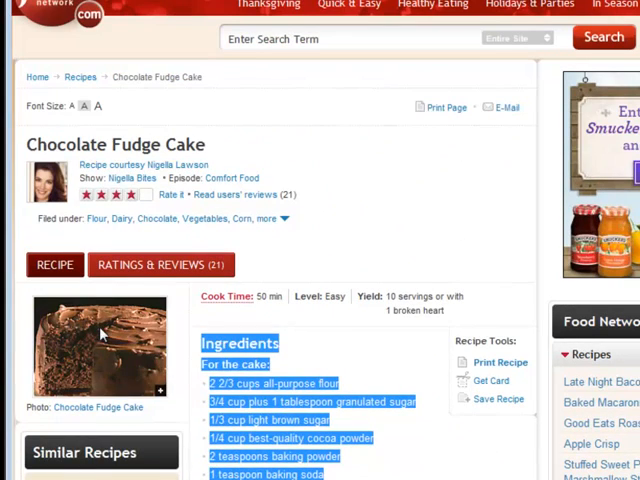
{"action": "right_click", "coordinate": [96, 344]}
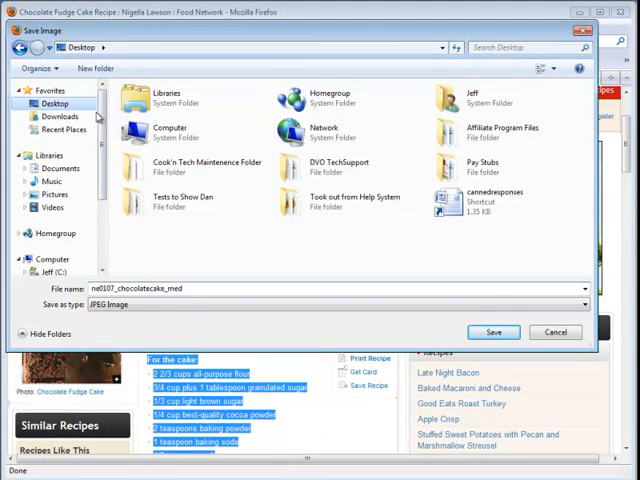
{"action": "left_click", "coordinate": [492, 332]}
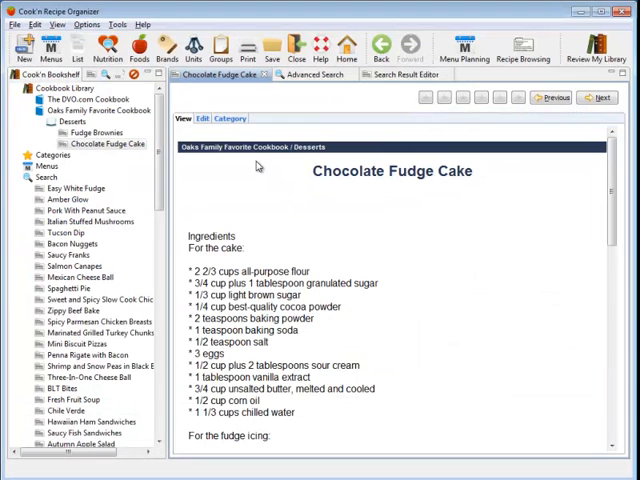
Add the saved Desktop cake JPEG as the Chocolate Fudge Cake recipe photo, then move on to Fudge Brownies
{"action": "left_click", "coordinate": [86, 24]}
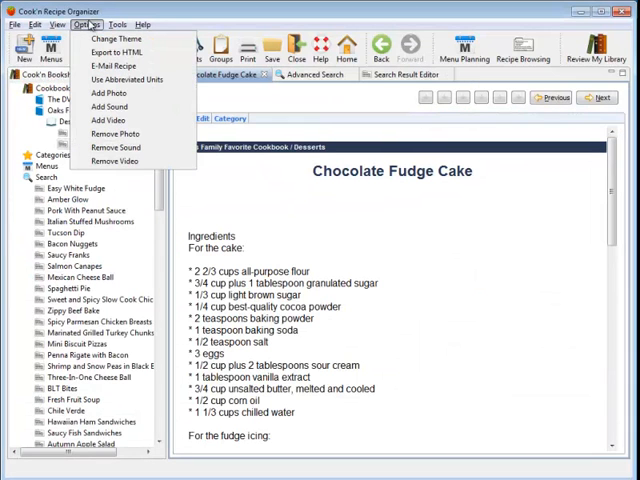
{"action": "left_click", "coordinate": [108, 92]}
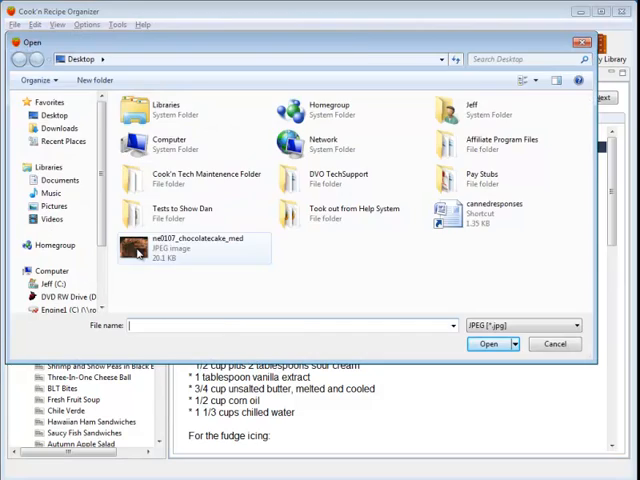
{"action": "left_click", "coordinate": [488, 344]}
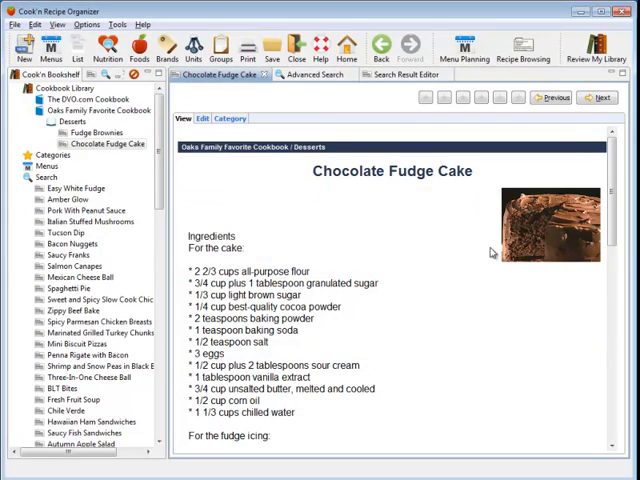
{"action": "mouse_move", "coordinate": [372, 262]}
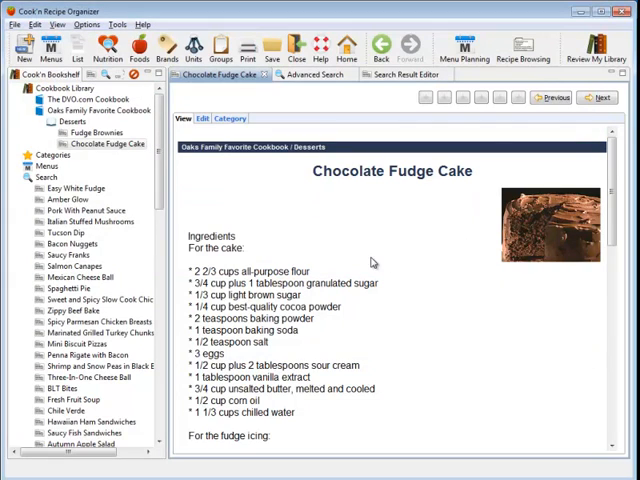
{"action": "scroll", "scroll_direction": "down", "scroll_amount": 3}
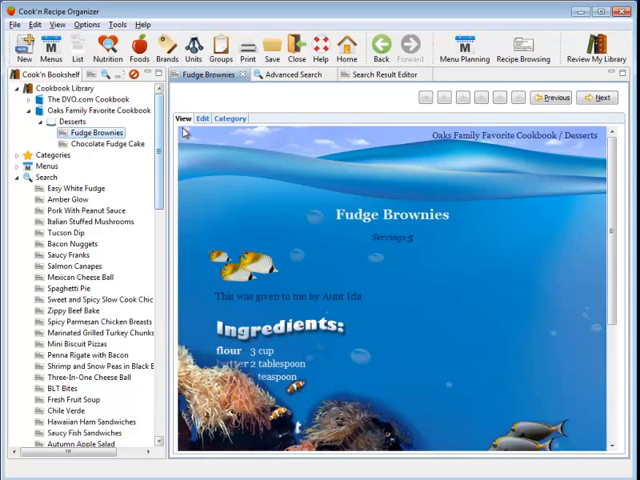
Set Fudge Brownies to 13 servings with ingredient quantities adjusted automatically
{"action": "left_click", "coordinate": [200, 118]}
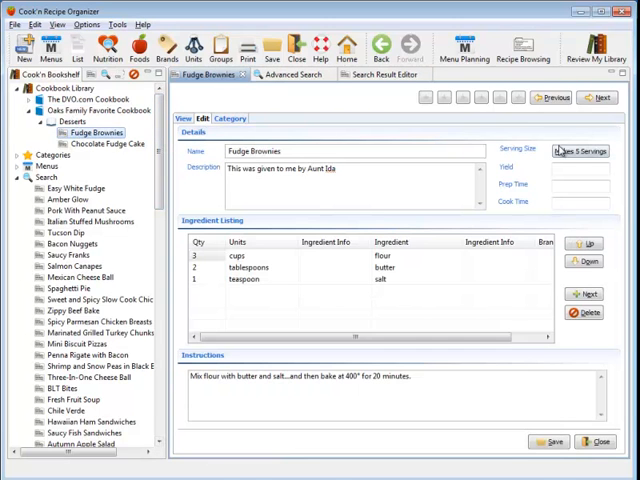
{"action": "left_click", "coordinate": [580, 152]}
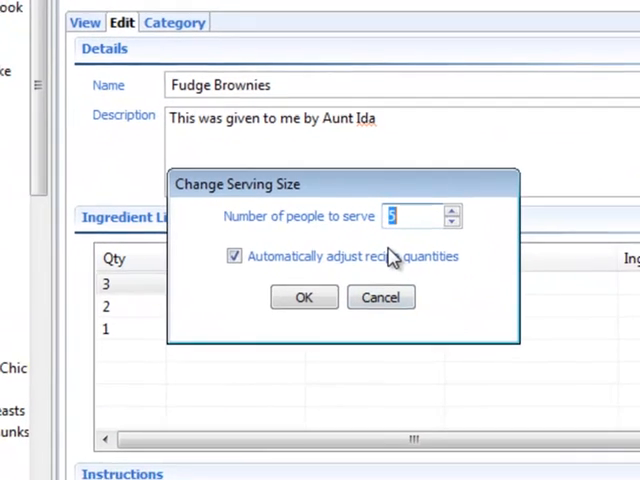
{"action": "type", "text": "13"}
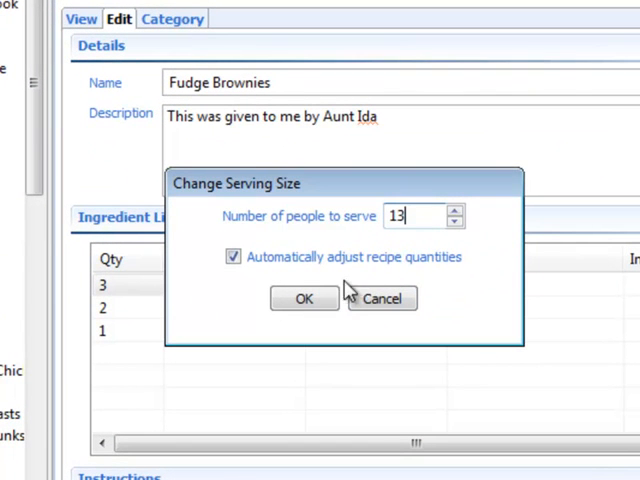
{"action": "left_click", "coordinate": [304, 298]}
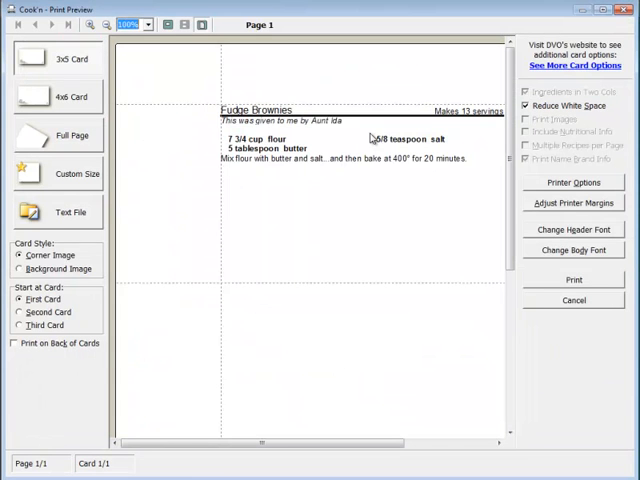
Preview Fudge Brownies in the 4x6 Card print style, then close the preview
{"action": "left_click", "coordinate": [56, 96]}
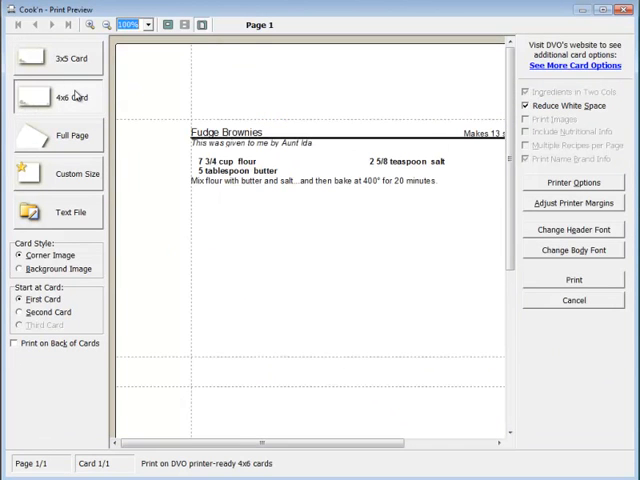
{"action": "left_click", "coordinate": [56, 136]}
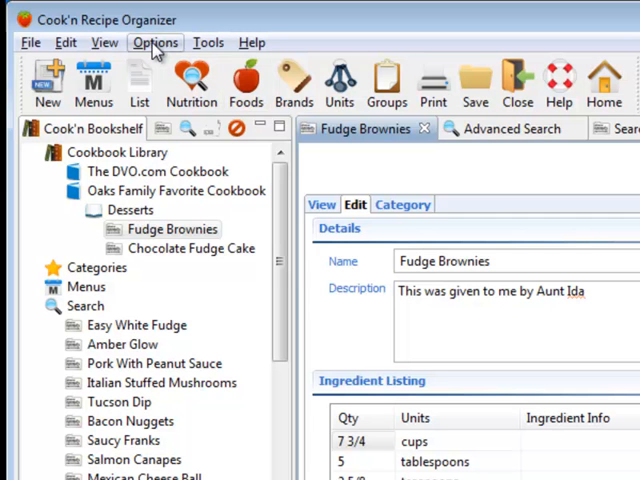
{"action": "left_click", "coordinate": [156, 42]}
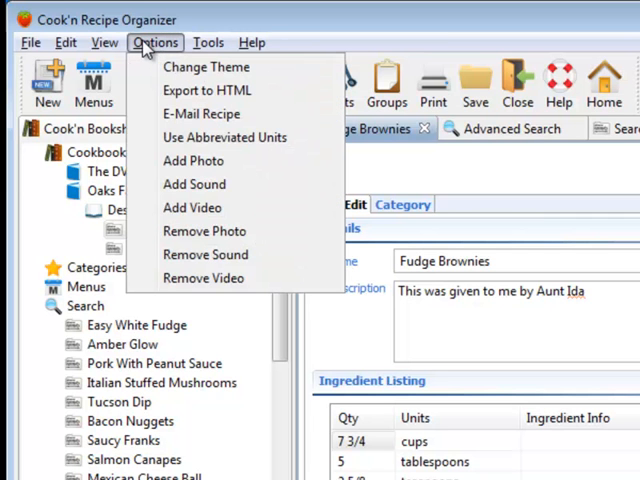
{"action": "mouse_move", "coordinate": [160, 64]}
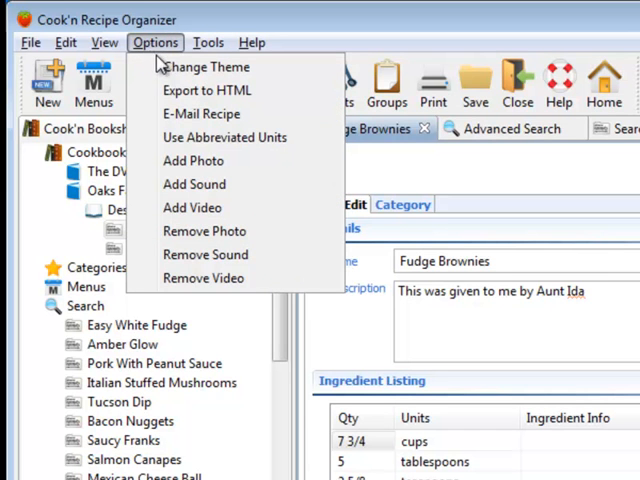
{"action": "left_click", "coordinate": [200, 114]}
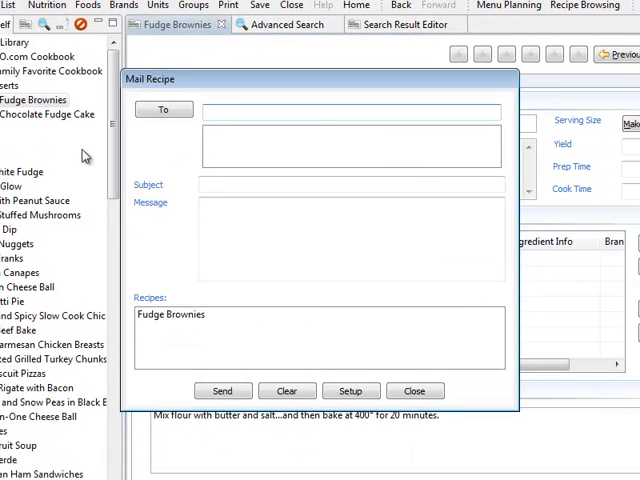
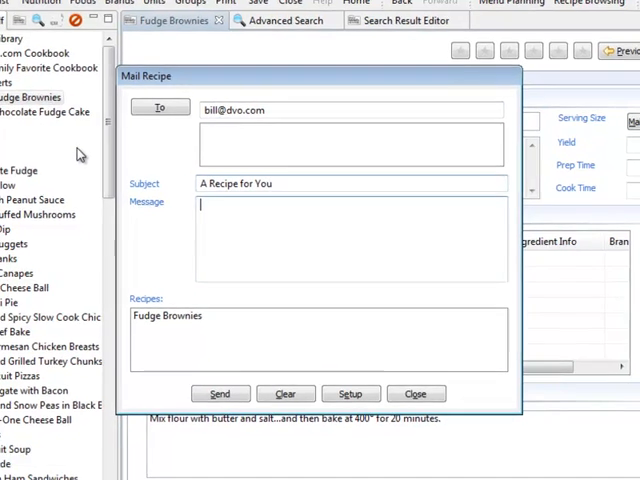
Write the note 'Hello Bill, You're going to love this recipe!' and send the e-mail
{"action": "type", "text": "Hello"}
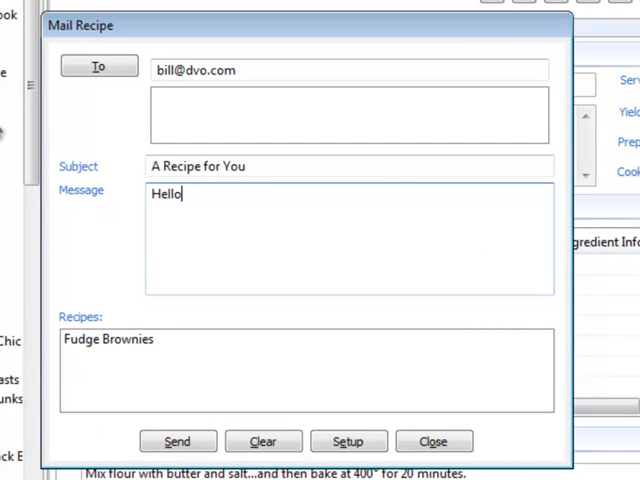
{"action": "type", "text": "B"}
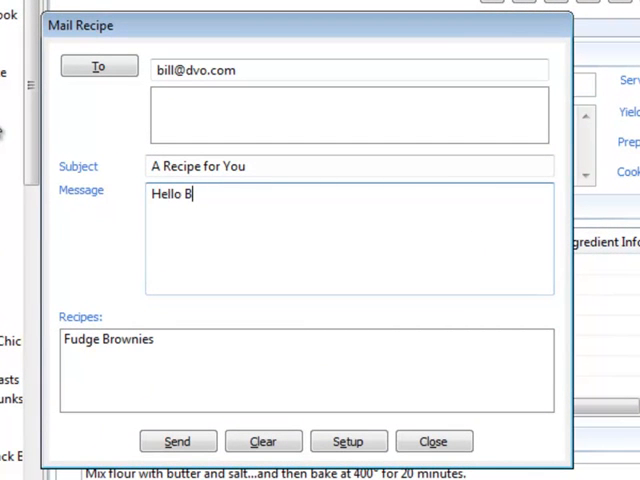
{"action": "type", "text": "ill,"}
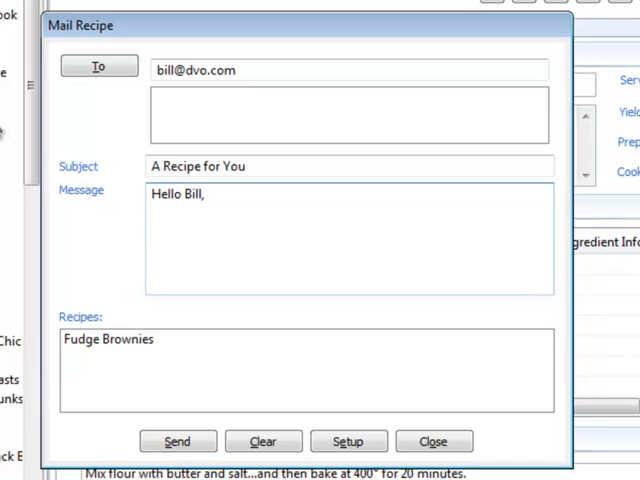
{"action": "type", "text": "You're"}
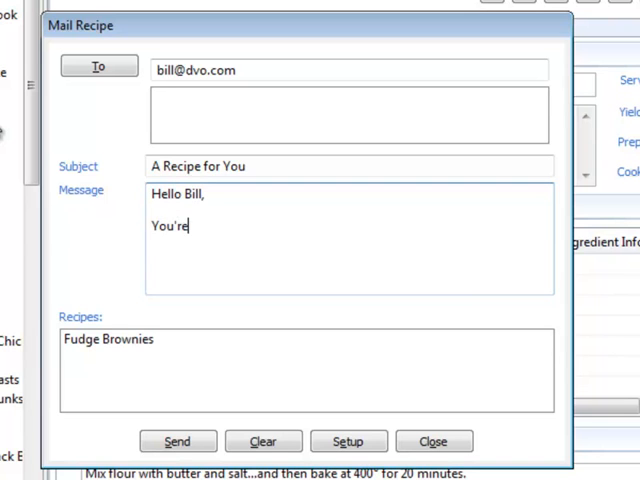
{"action": "type", "text": "going to love this"}
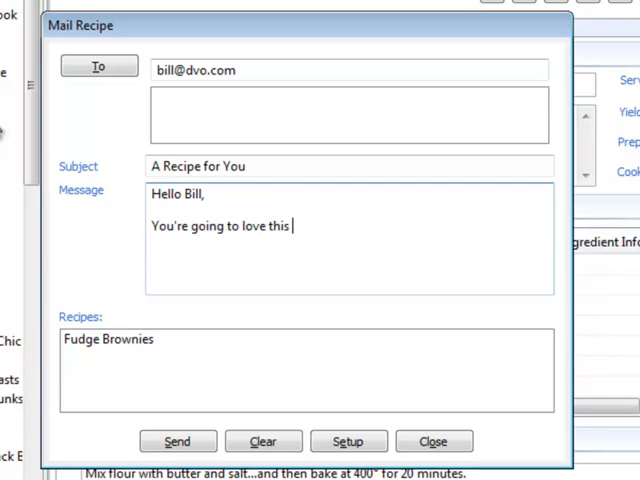
{"action": "type", "text": "recipe!"}
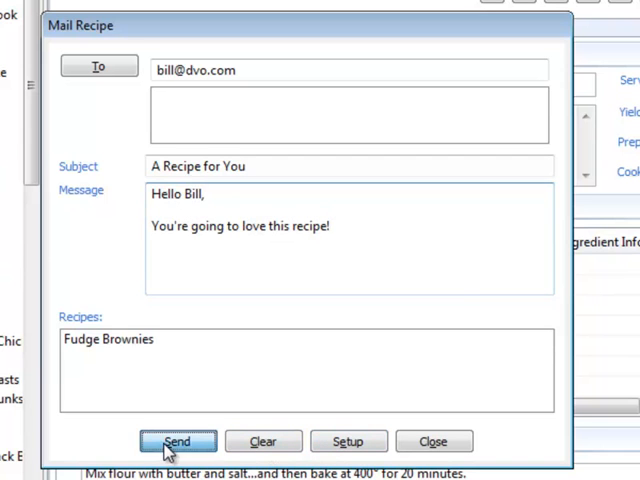
{"action": "mouse_move", "coordinate": [348, 280]}
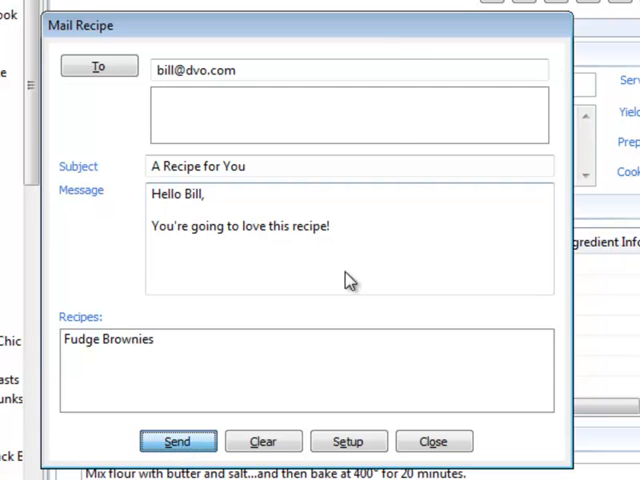
{"action": "left_click", "coordinate": [176, 440]}
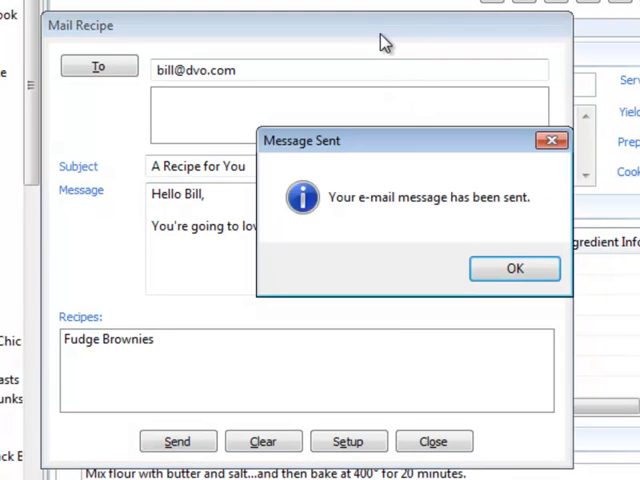
{"action": "left_click", "coordinate": [514, 268]}
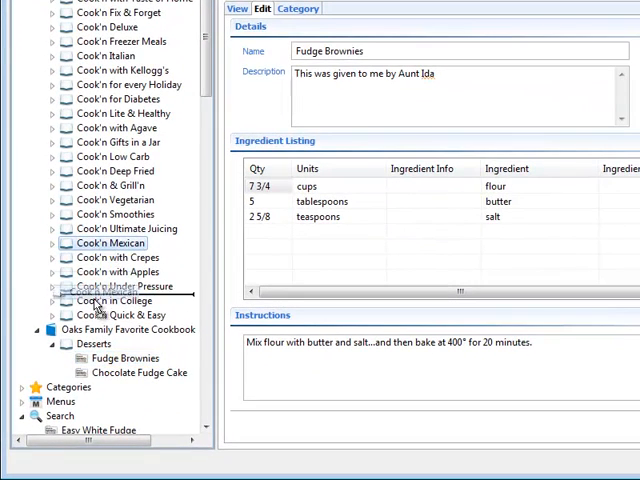
Move the Cook'n Mexican chapter into the cookbook and rename it 'Mexican Recipes'
{"action": "left_click", "coordinate": [128, 328]}
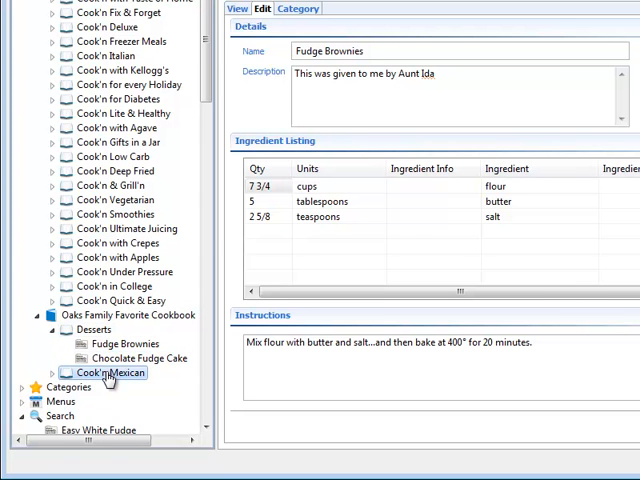
{"action": "double_click", "coordinate": [108, 372]}
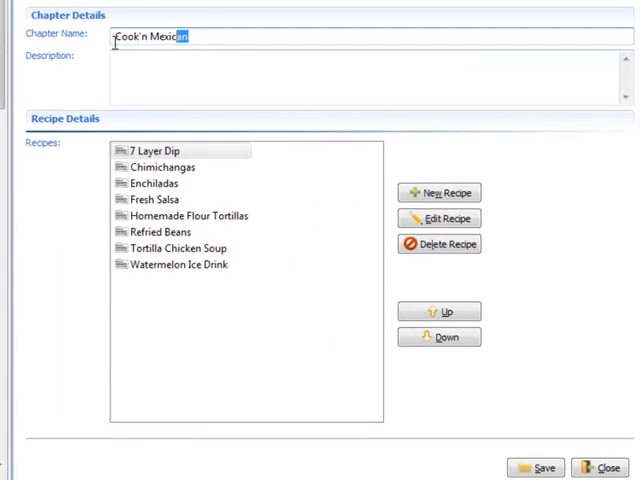
{"action": "type", "text": "Mexican R"}
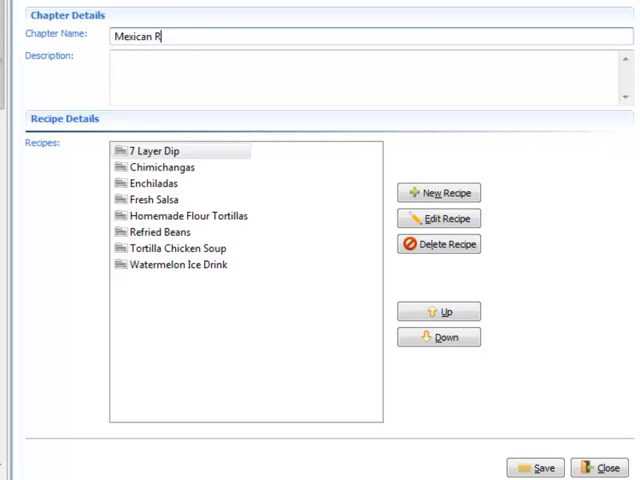
{"action": "type", "text": "ecipes"}
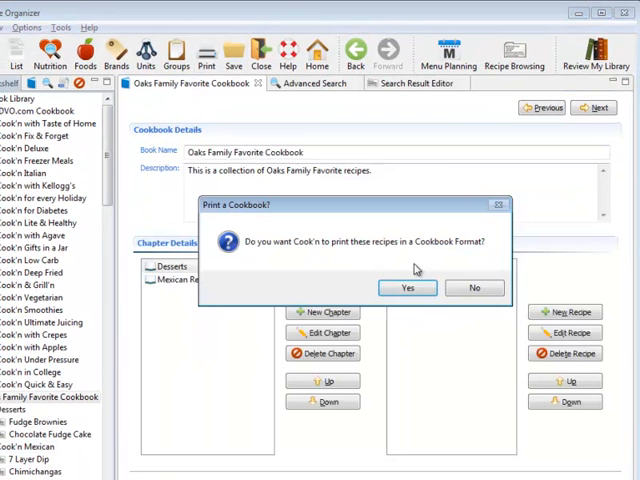
Print the Oaks Family Favorite Cookbook in Cookbook Format and page through to its index
{"action": "left_click", "coordinate": [406, 288]}
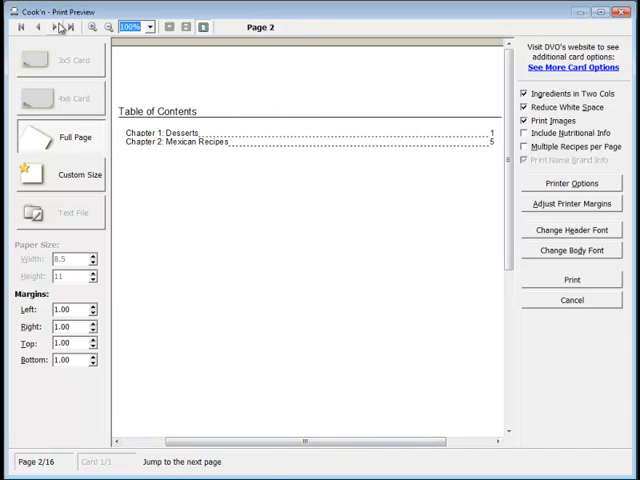
{"action": "left_click", "coordinate": [56, 28]}
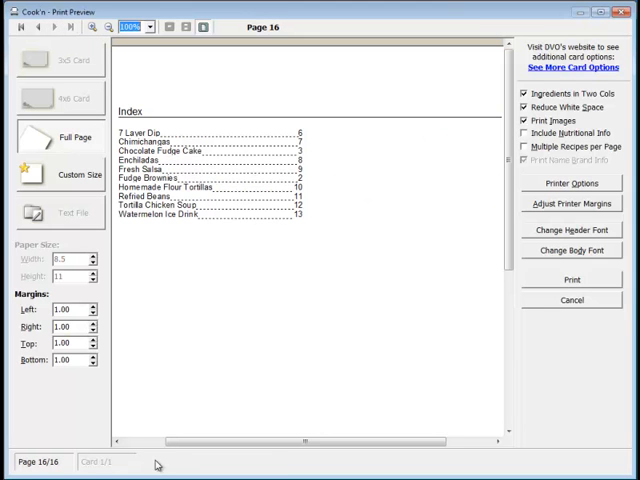
{"action": "mouse_move", "coordinate": [218, 246]}
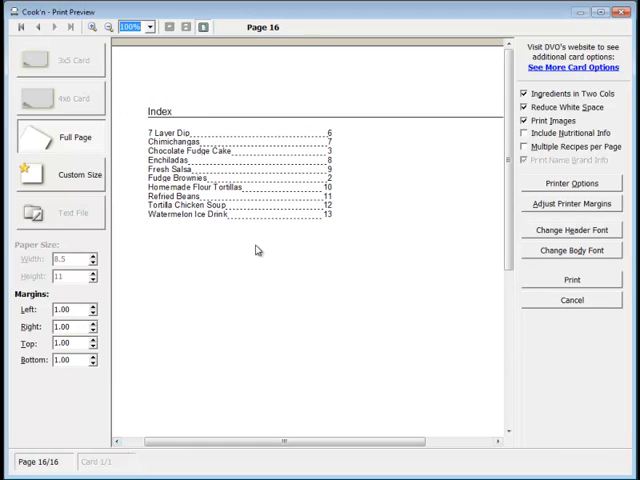
{"action": "mouse_move", "coordinate": [358, 162]}
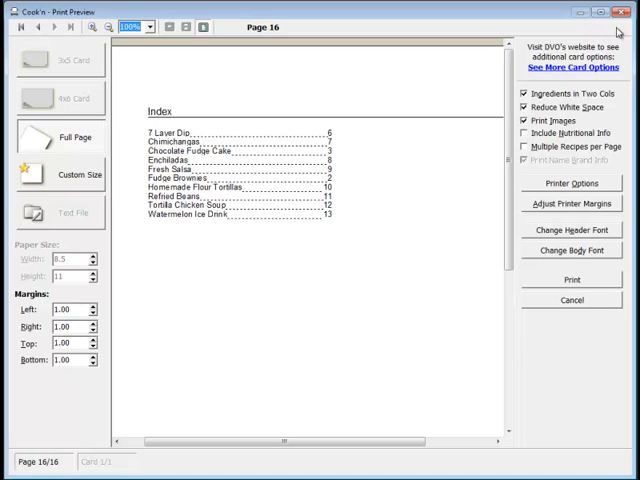
Cancel the cookbook print preview and select the 3 Month Menu template under Menus
{"action": "left_click", "coordinate": [572, 300]}
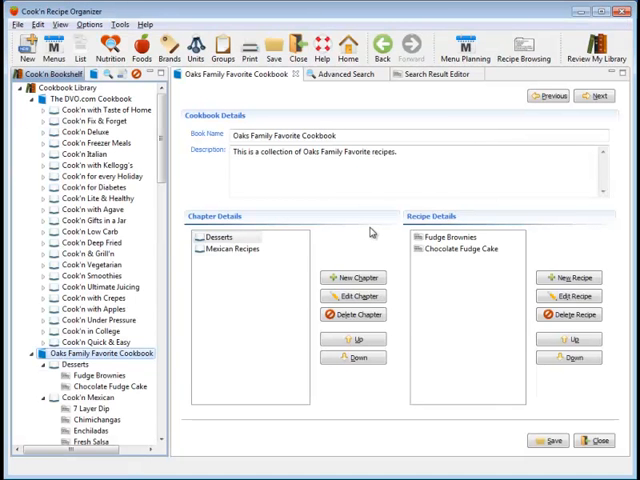
{"action": "mouse_move", "coordinate": [292, 104]}
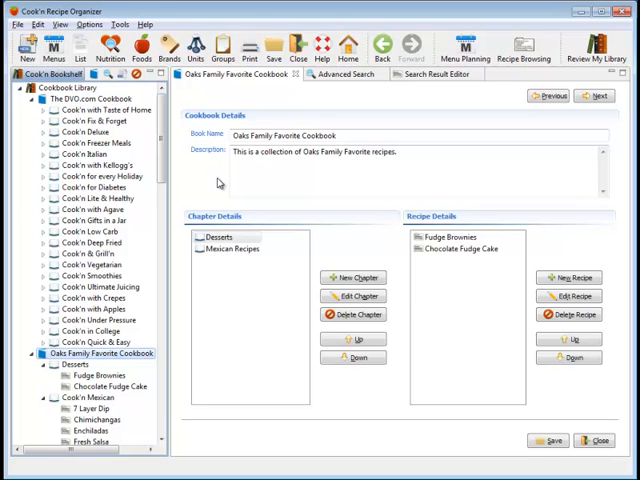
{"action": "mouse_move", "coordinate": [176, 140]}
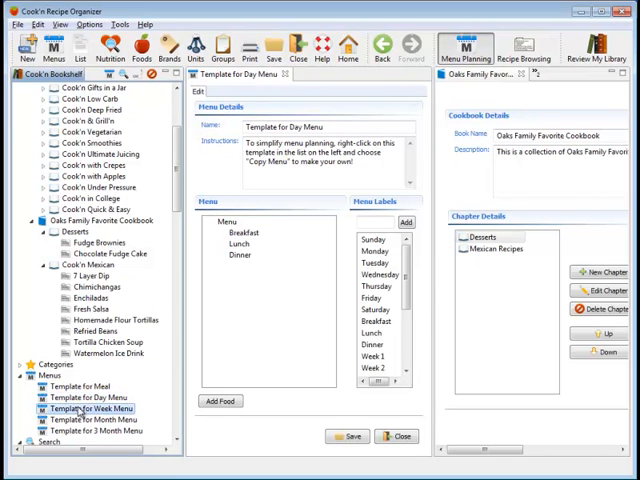
{"action": "left_click", "coordinate": [88, 420]}
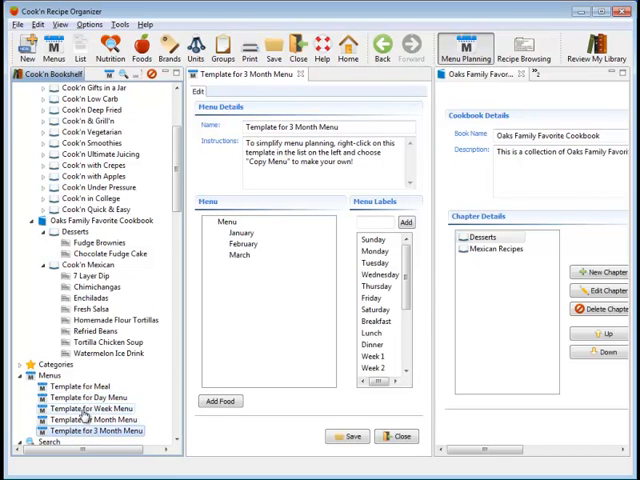
Copy the Week Menu template as a personal menu named 'Dan's Week 1'
{"action": "right_click", "coordinate": [92, 430]}
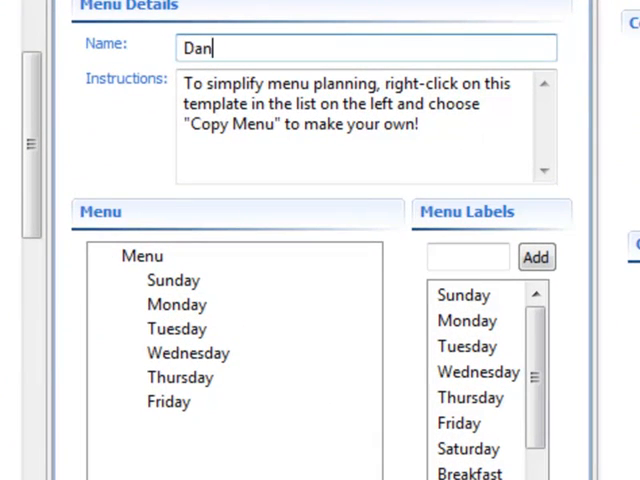
{"action": "type", "text": "'s Week 1"}
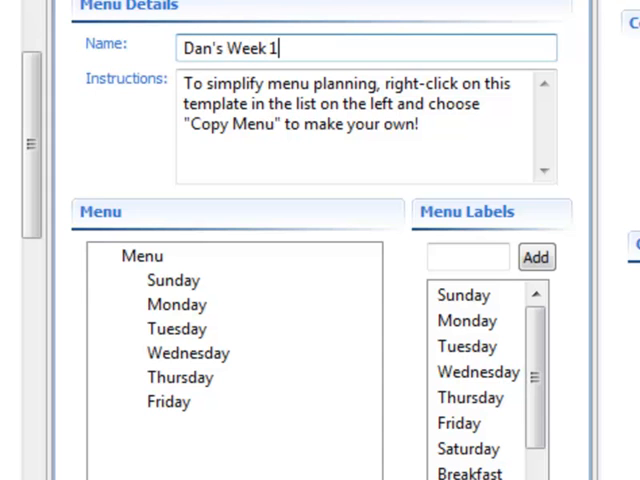
Replace the instructions with a note to chop vegetables early in the week and store them in ziploc bags
{"action": "triple_click", "coordinate": [360, 104]}
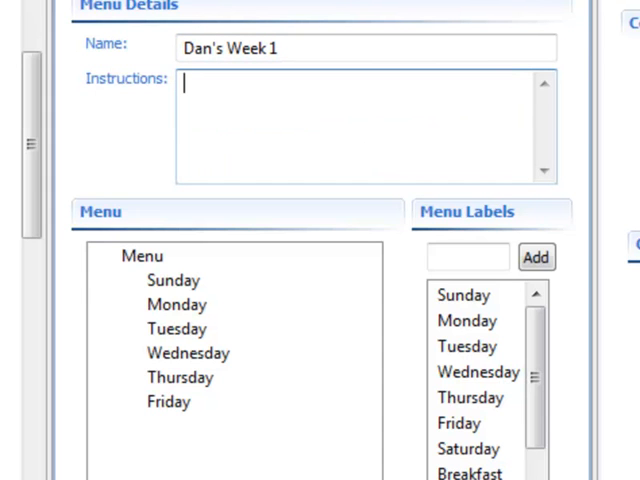
{"action": "type", "text": "C"}
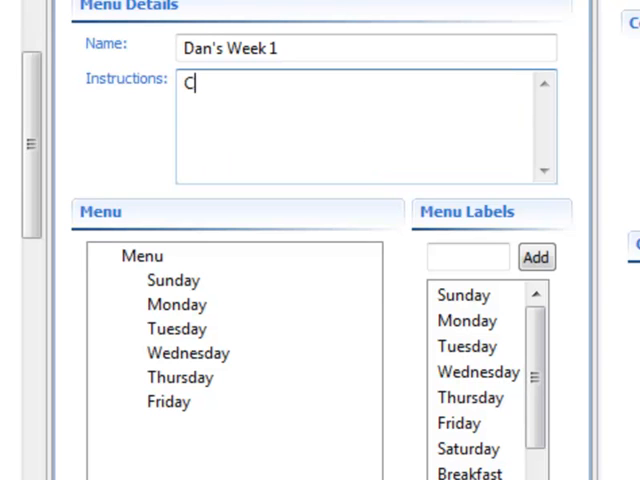
{"action": "type", "text": "hop vegeta"}
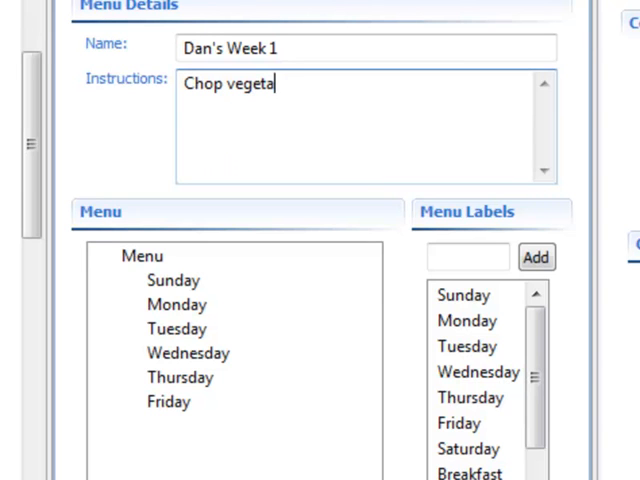
{"action": "type", "text": "bles at beginning of"}
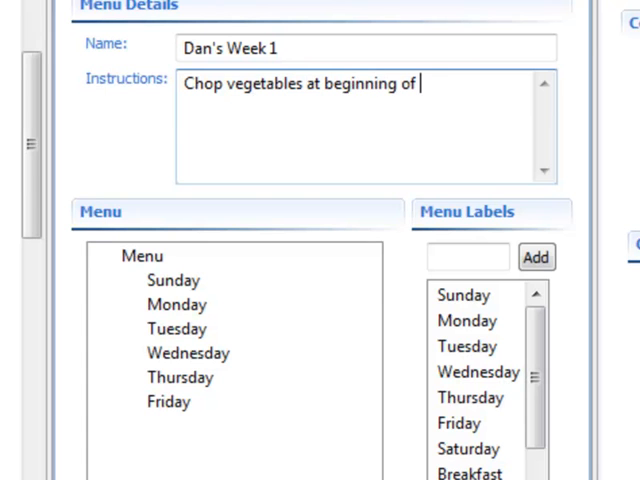
{"action": "type", "text": "week and store in zipl"}
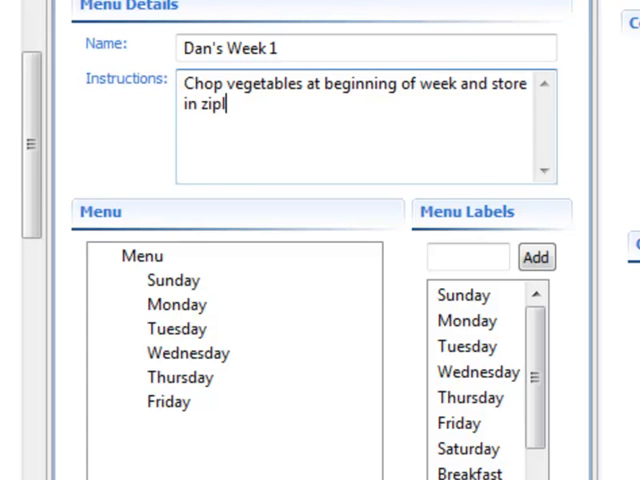
{"action": "type", "text": "oc bags!"}
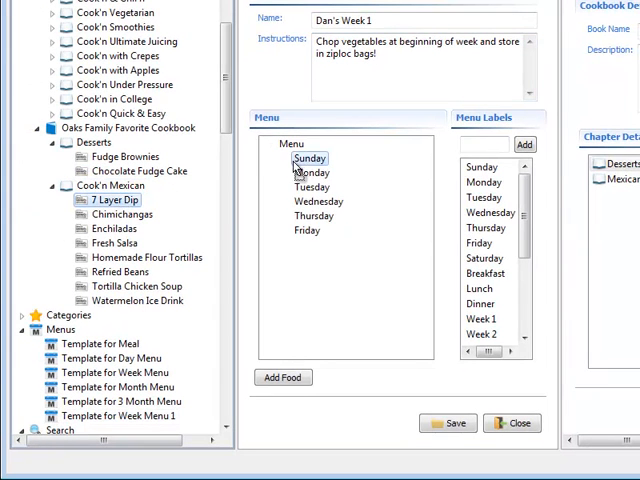
Assign recipes to the days: 7 Layer Dip on Sunday, Deep Fried Apple Rings on Wednesday, Italian Sausage And Spinach Pie on Thursday
{"action": "left_click", "coordinate": [284, 376]}
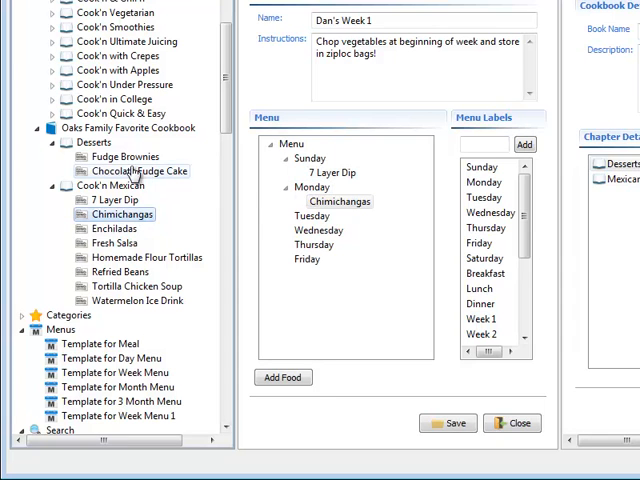
{"action": "left_click", "coordinate": [124, 156]}
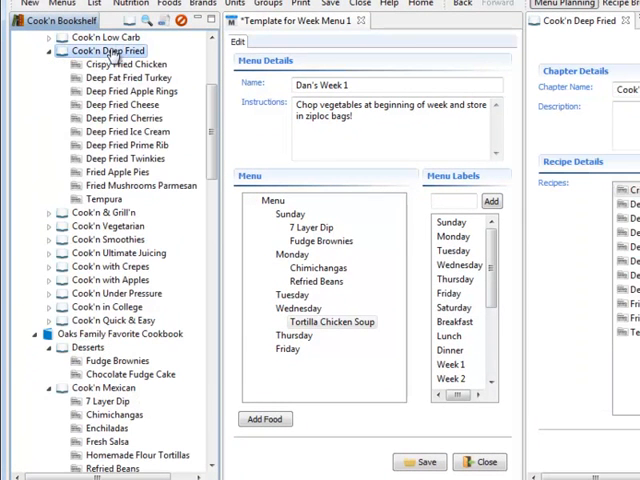
{"action": "left_click", "coordinate": [128, 92]}
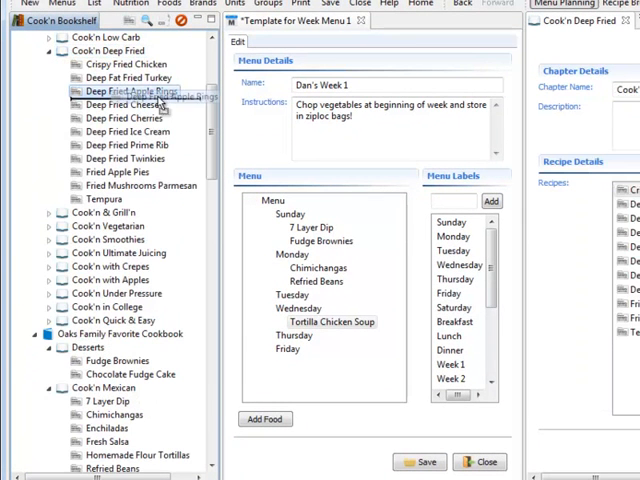
{"action": "left_click_drag", "start_coordinate": [130, 92], "coordinate": [320, 312]}
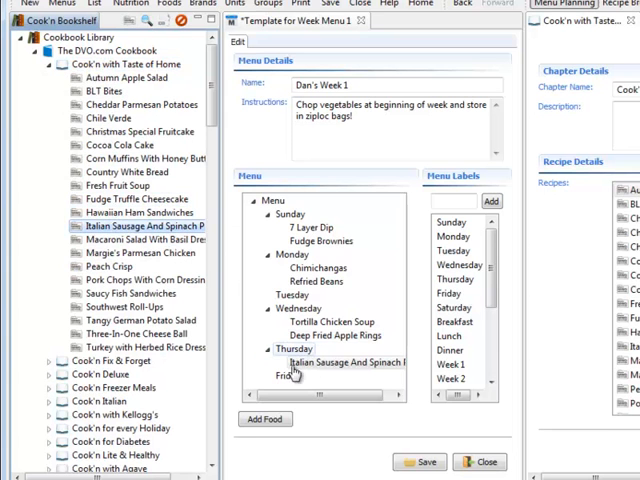
{"action": "left_click", "coordinate": [340, 362]}
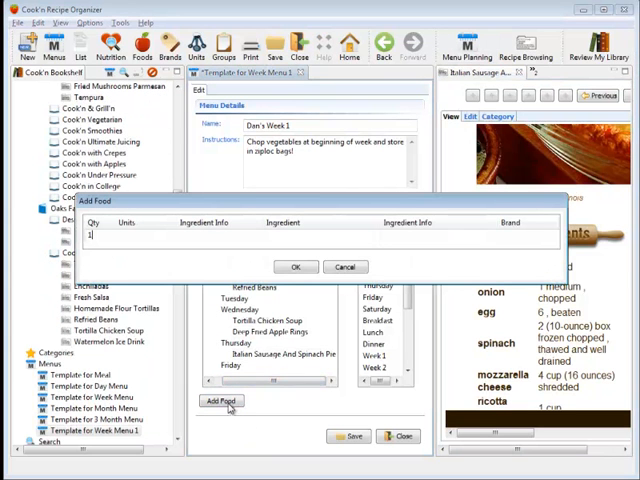
Add 1/2 gallon of milk as a food item, then close the menu to reach the Save Menu? prompt
{"action": "type", "text": "gallon"}
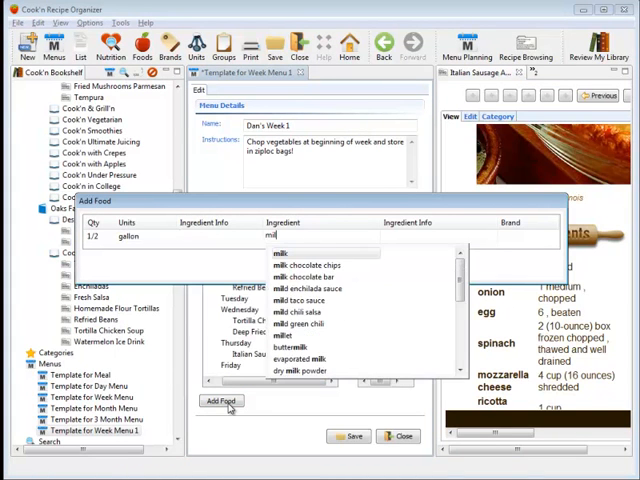
{"action": "left_click", "coordinate": [284, 252]}
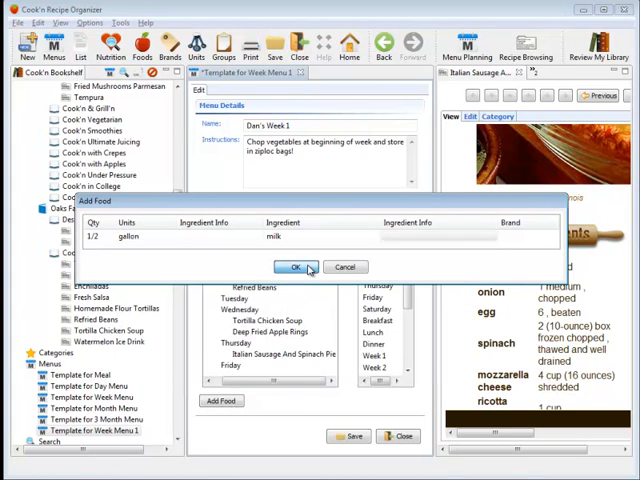
{"action": "left_click", "coordinate": [292, 268]}
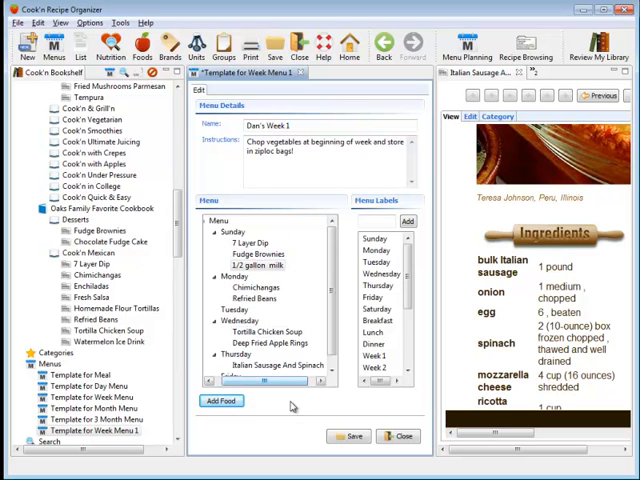
{"action": "scroll", "scroll_direction": "down", "scroll_amount": 3}
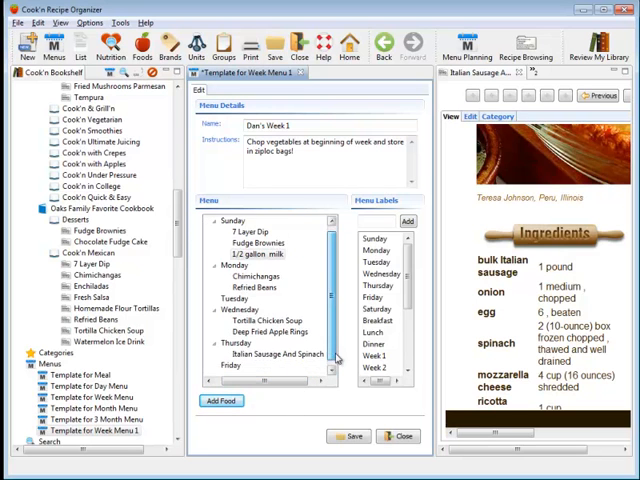
{"action": "left_click", "coordinate": [260, 288]}
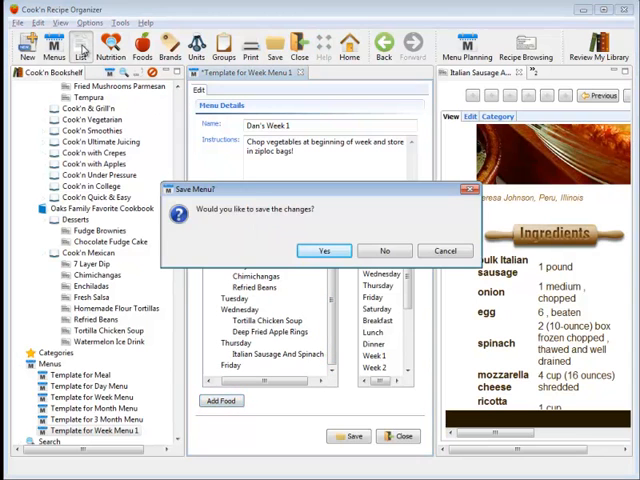
Save the menu changes and generate the Dan's Week 1 shopping list with default settings
{"action": "left_click", "coordinate": [324, 250]}
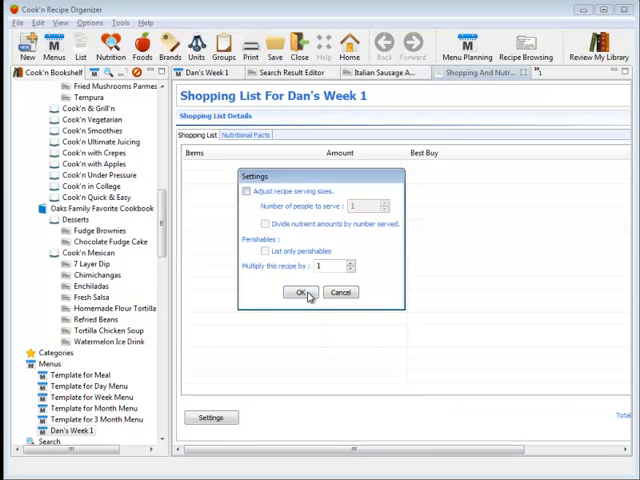
{"action": "left_click", "coordinate": [304, 292]}
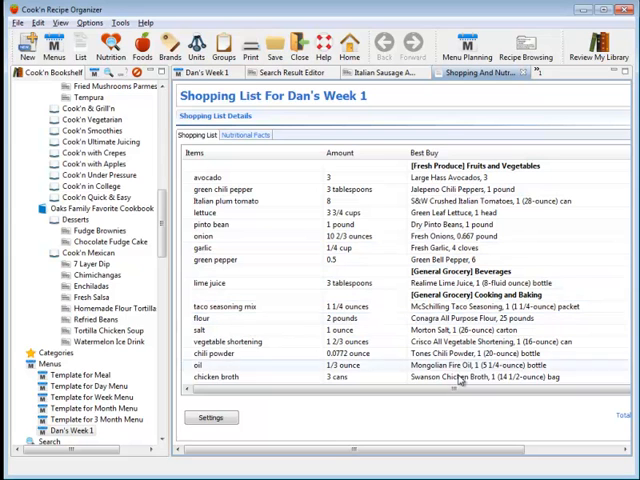
{"action": "mouse_move", "coordinate": [284, 344]}
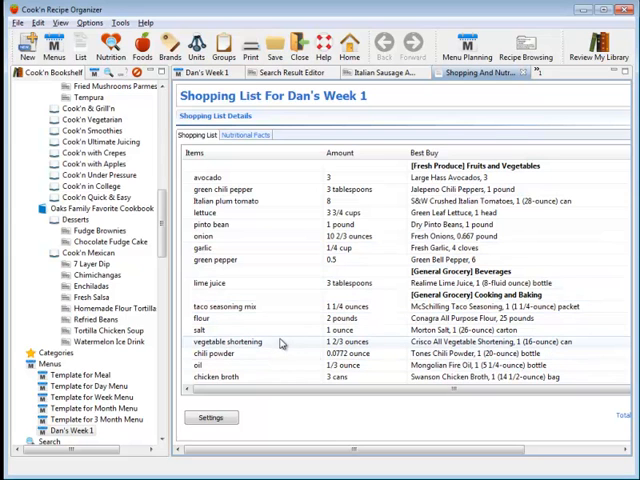
{"action": "mouse_move", "coordinate": [324, 352]}
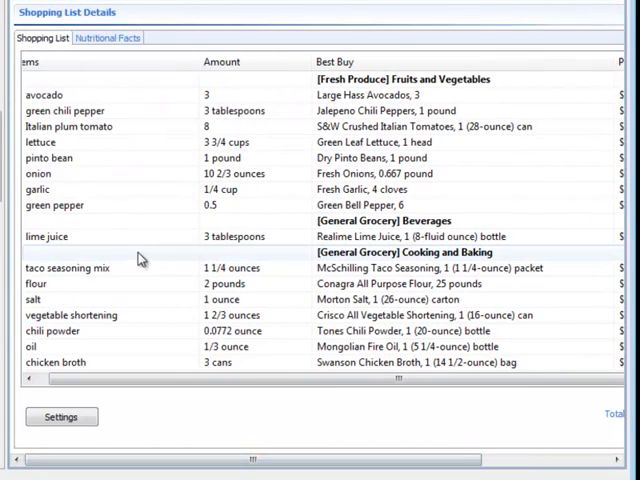
Show the Nutritional Facts view and scan across the calorie, fat and sodium columns
{"action": "left_click", "coordinate": [100, 62]}
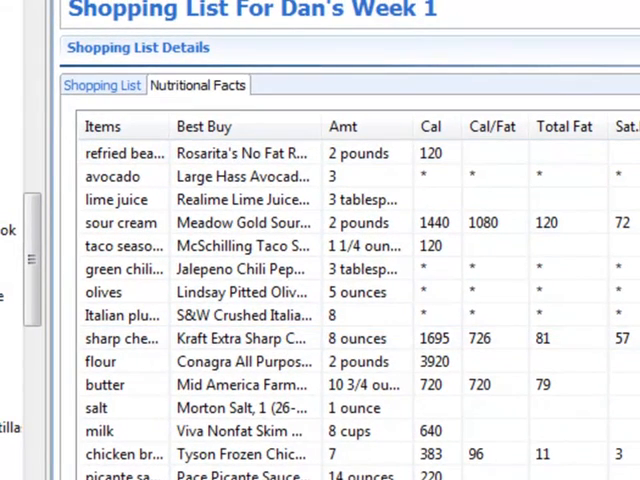
{"action": "scroll", "scroll_direction": "right", "scroll_amount": 3}
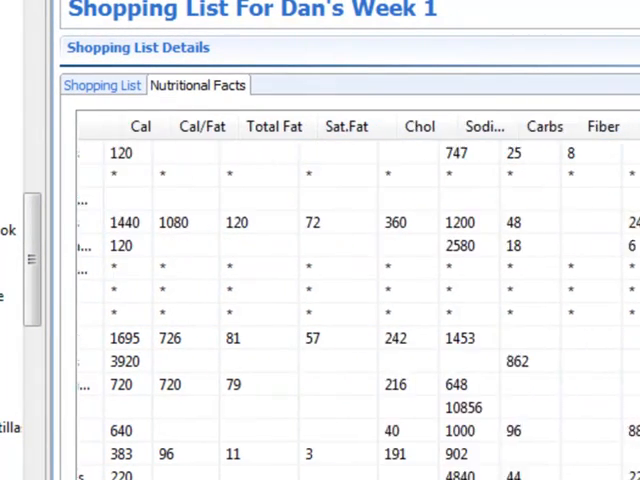
{"action": "scroll", "scroll_direction": "left", "scroll_amount": 3}
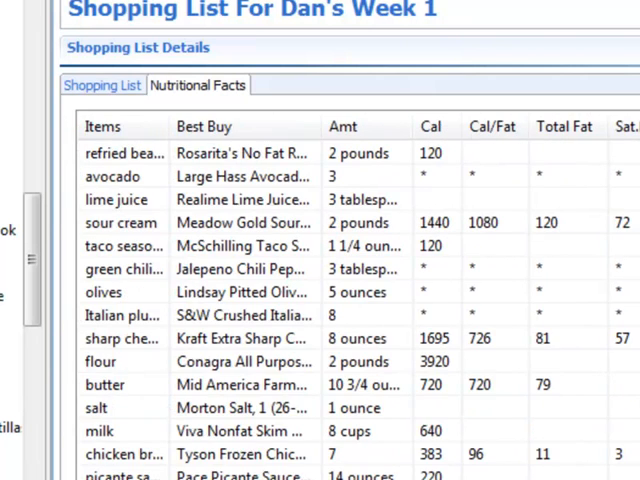
{"action": "scroll", "scroll_direction": "right", "scroll_amount": 3}
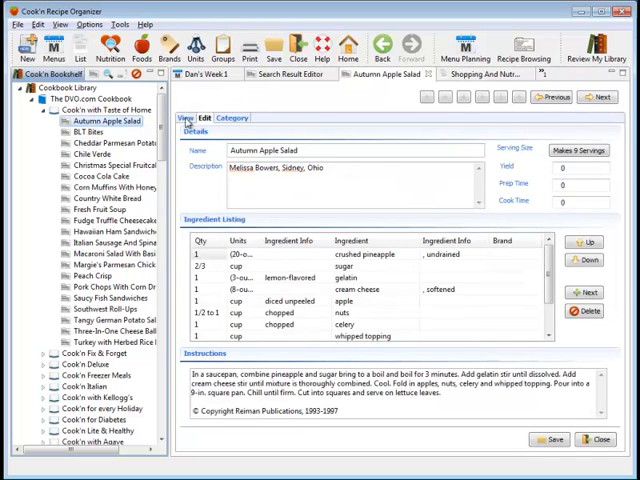
View Autumn Apple Salad as a formatted page, then select Fresh Fruit Soup from the Taste of Home cookbook
{"action": "left_click", "coordinate": [184, 118]}
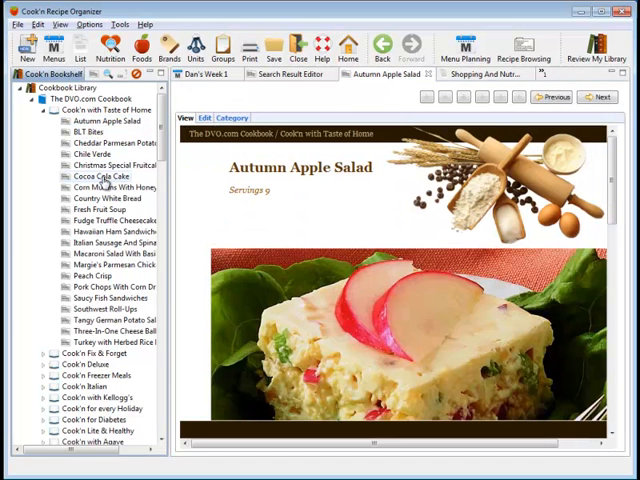
{"action": "left_click", "coordinate": [96, 210]}
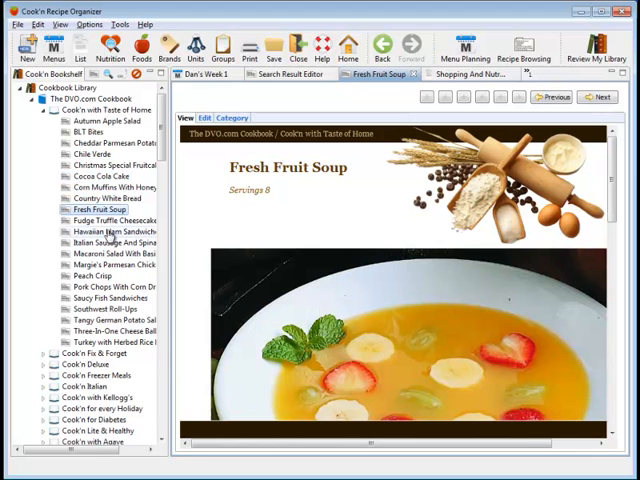
{"action": "left_click", "coordinate": [100, 232]}
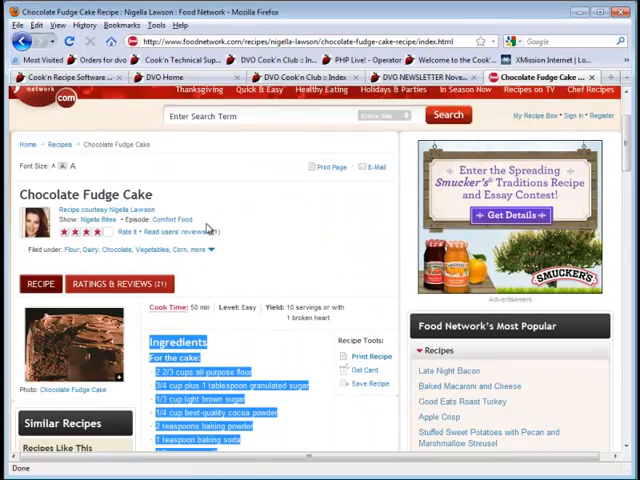
From the DVO home tab, navigate Recipes > Cookbooks to the Cook'n cookbooks page
{"action": "left_click", "coordinate": [170, 78]}
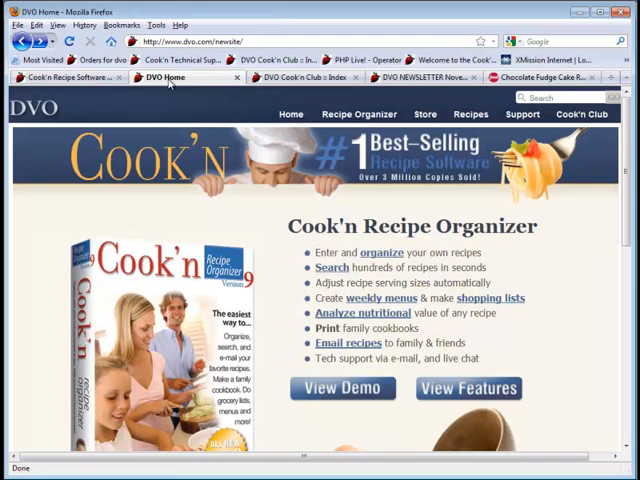
{"action": "left_click", "coordinate": [470, 114]}
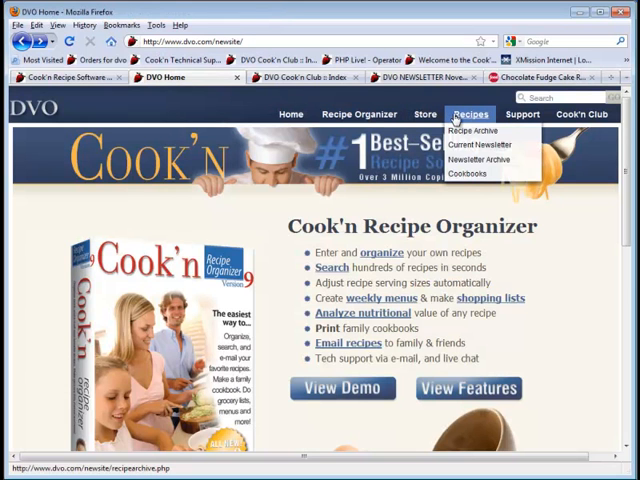
{"action": "left_click", "coordinate": [468, 174]}
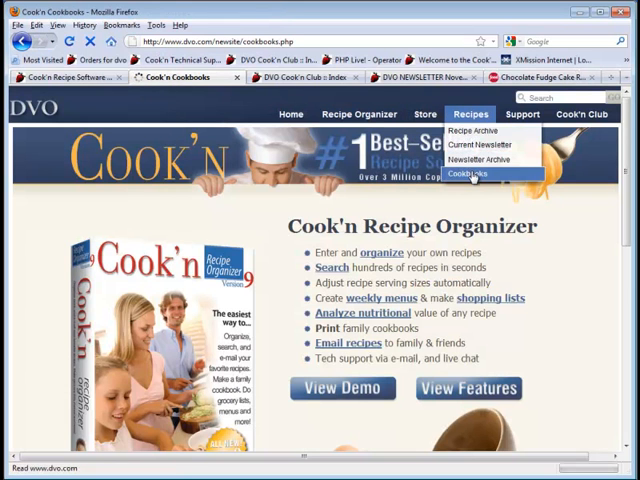
{"action": "left_click", "coordinate": [470, 172]}
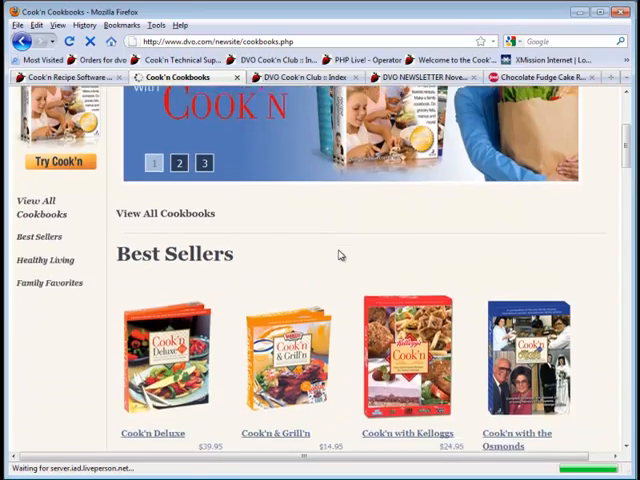
Scroll through the Best Sellers and Healthy Living cookbook listings and back to the top
{"action": "scroll", "scroll_direction": "down", "scroll_amount": 3}
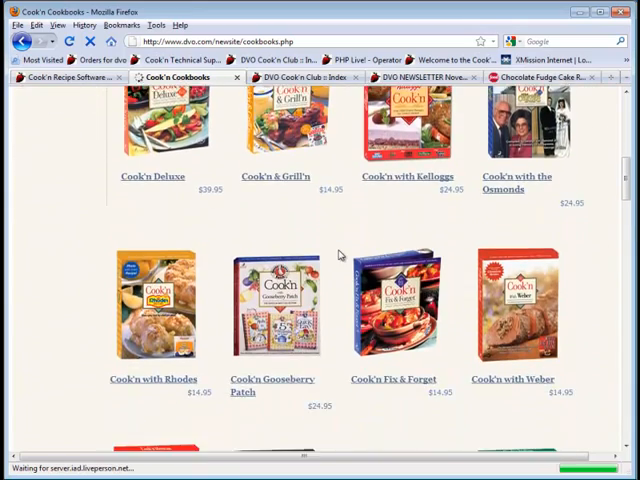
{"action": "scroll", "scroll_direction": "down", "scroll_amount": 3}
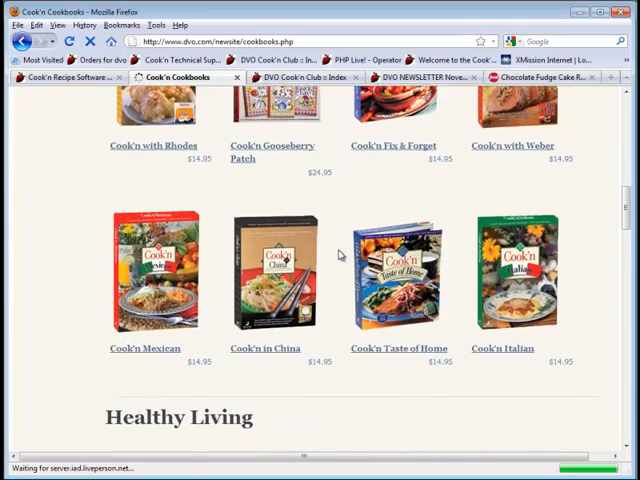
{"action": "scroll", "scroll_direction": "down", "scroll_amount": 3}
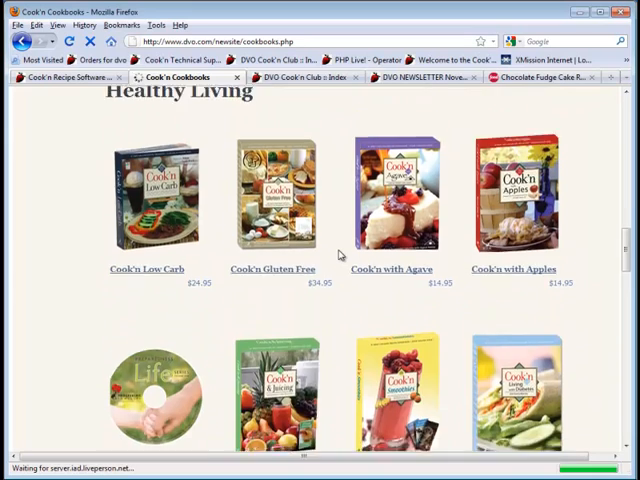
{"action": "scroll", "scroll_direction": "down", "scroll_amount": 3}
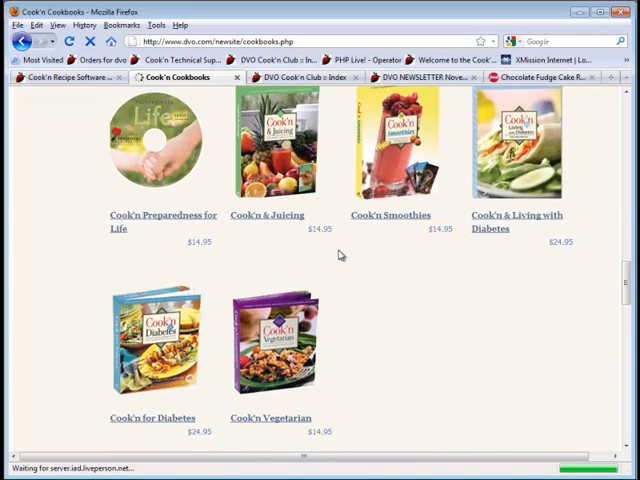
{"action": "scroll", "scroll_direction": "down", "scroll_amount": 3}
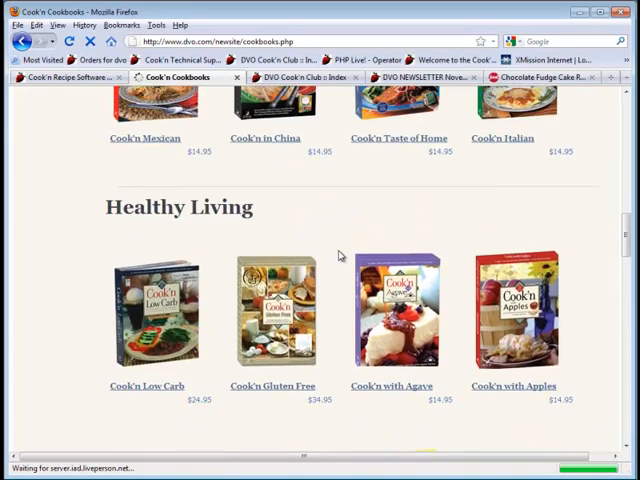
{"action": "scroll", "scroll_direction": "down", "scroll_amount": 3}
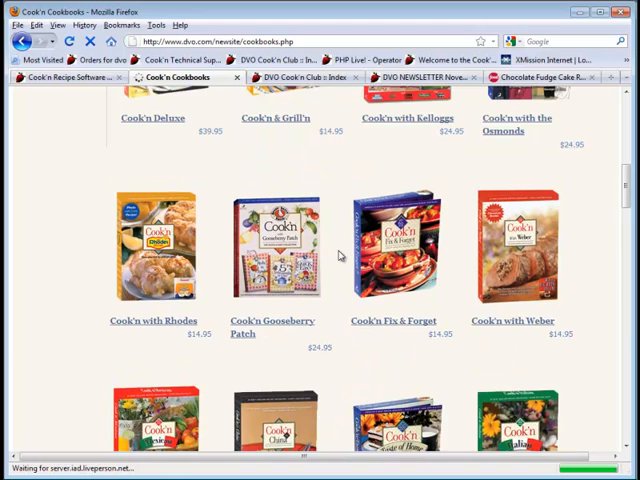
{"action": "scroll", "scroll_direction": "down", "scroll_amount": 3}
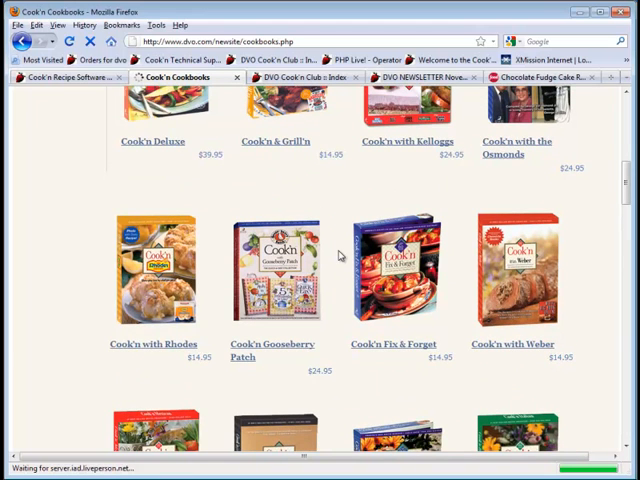
{"action": "scroll", "scroll_direction": "up", "scroll_amount": 3}
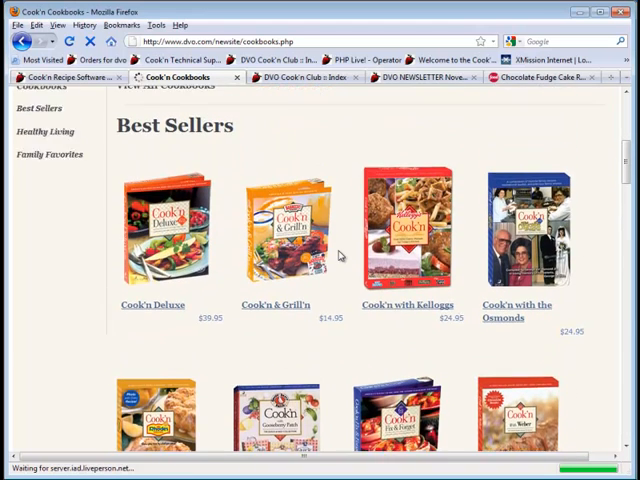
{"action": "scroll", "scroll_direction": "up", "scroll_amount": 3}
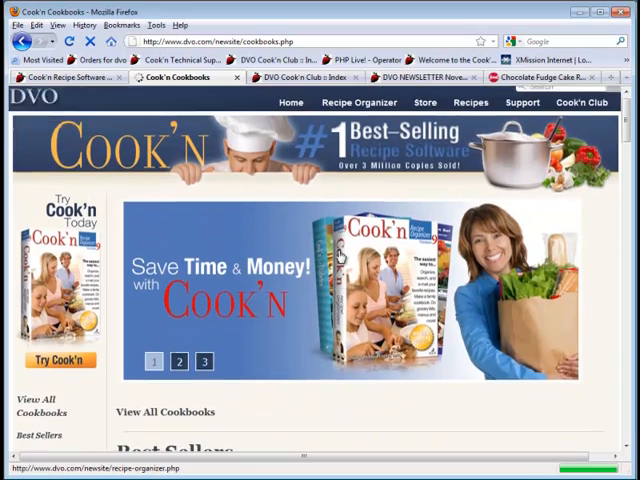
Switch to the Cook'n Club forum tab and scroll through its discussion sections
{"action": "left_click", "coordinate": [300, 76]}
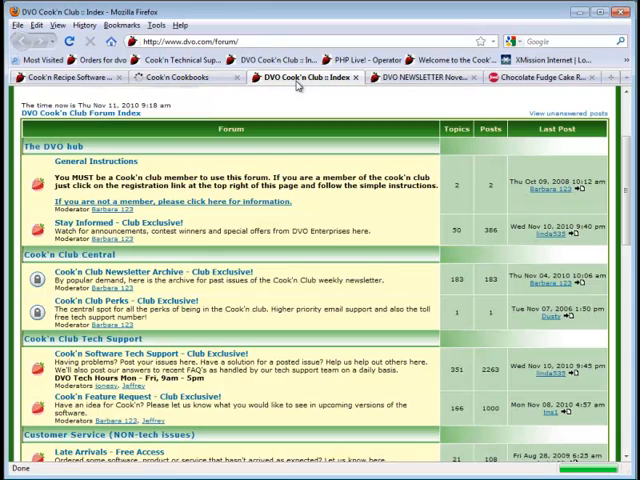
{"action": "scroll", "scroll_direction": "down", "scroll_amount": 3}
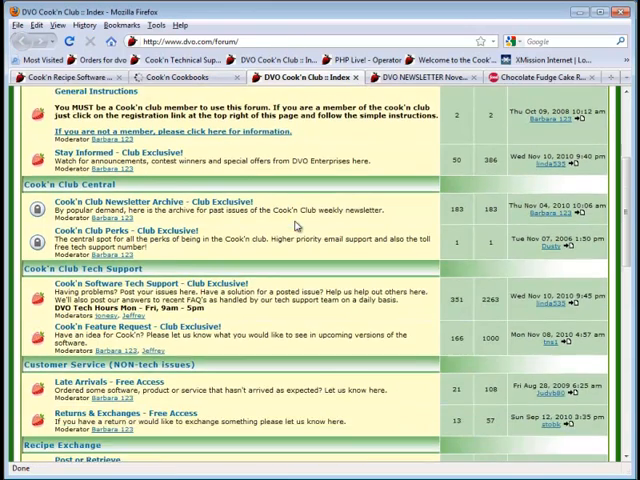
{"action": "scroll", "scroll_direction": "down", "scroll_amount": 3}
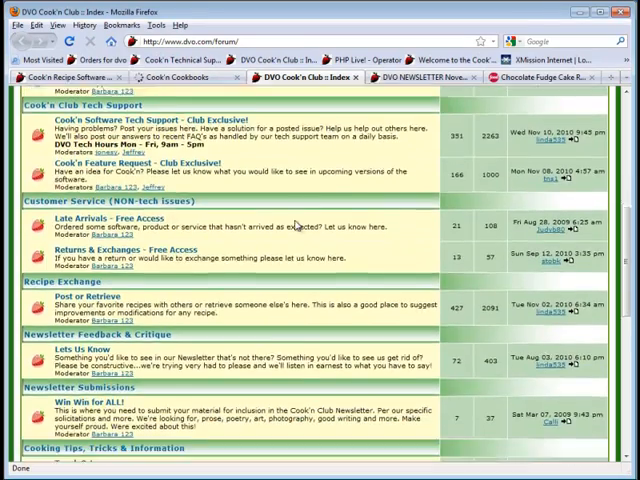
{"action": "scroll", "scroll_direction": "down", "scroll_amount": 3}
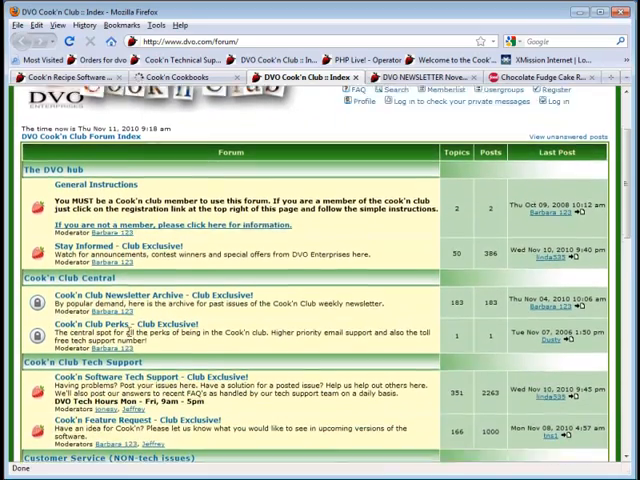
{"action": "scroll", "scroll_direction": "down", "scroll_amount": 3}
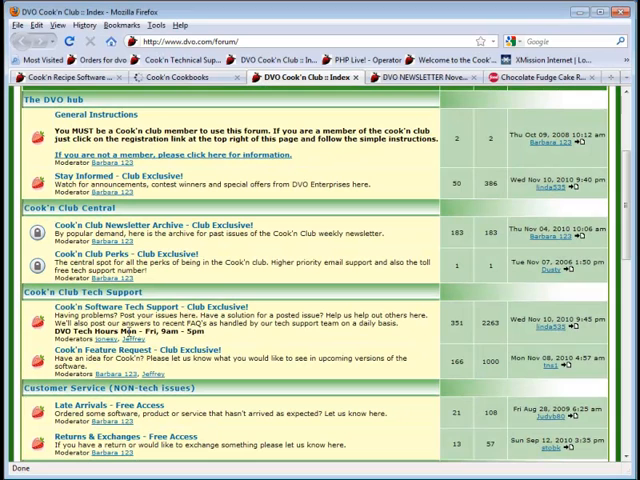
{"action": "mouse_move", "coordinate": [344, 212]}
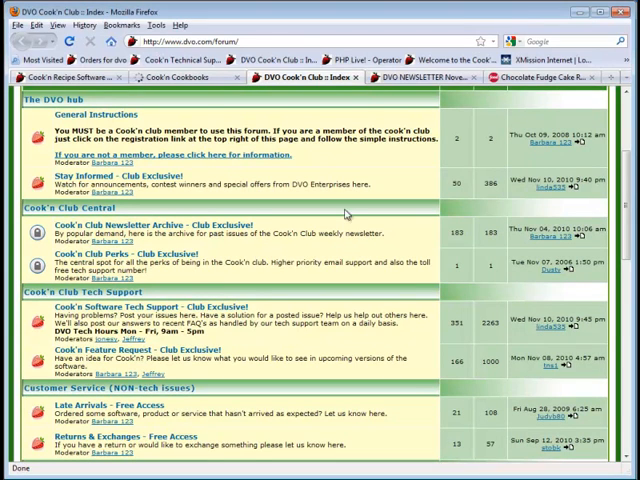
Switch to the November 5, 2010 DVO newsletter tab and scroll through its contents
{"action": "left_click", "coordinate": [420, 76]}
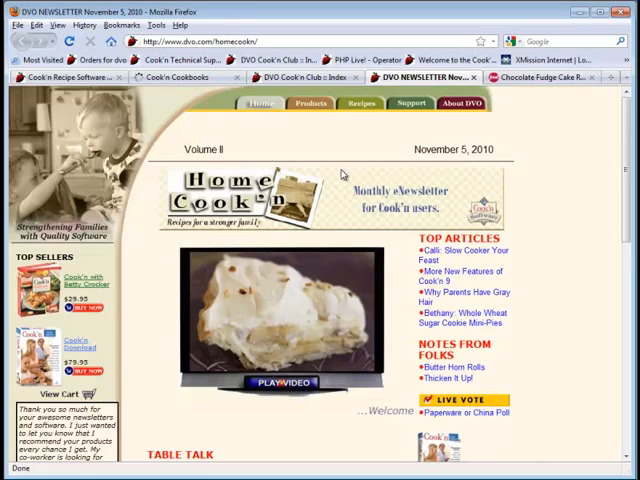
{"action": "scroll", "scroll_direction": "down", "scroll_amount": 3}
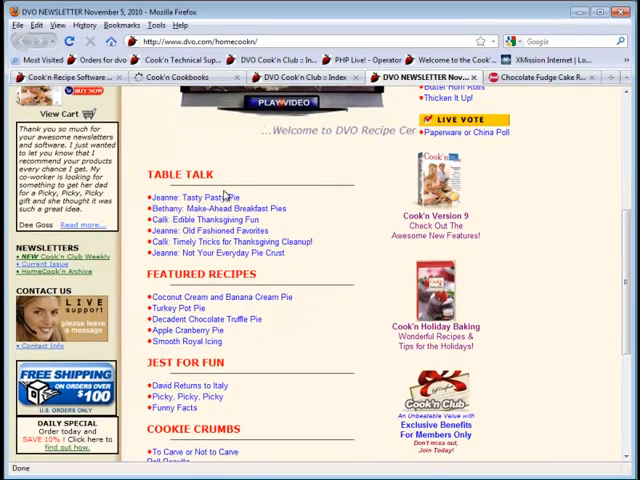
{"action": "scroll", "scroll_direction": "down", "scroll_amount": 3}
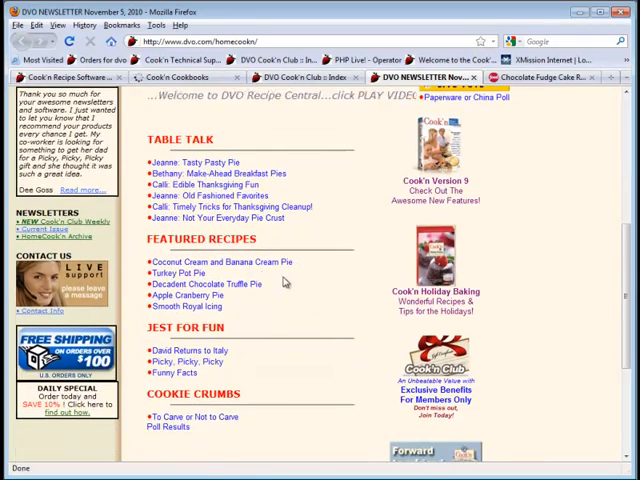
{"action": "scroll", "scroll_direction": "up", "scroll_amount": 3}
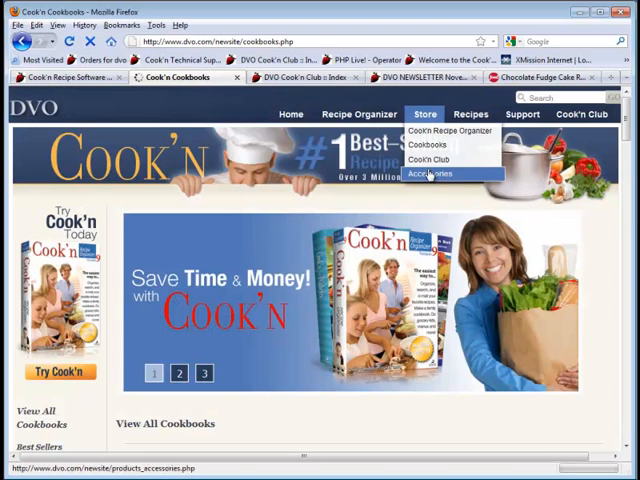
Browse Store > Accessories from Decorative Recipe Cards and binders down to vinyl pages and binder tabs
{"action": "left_click", "coordinate": [430, 172]}
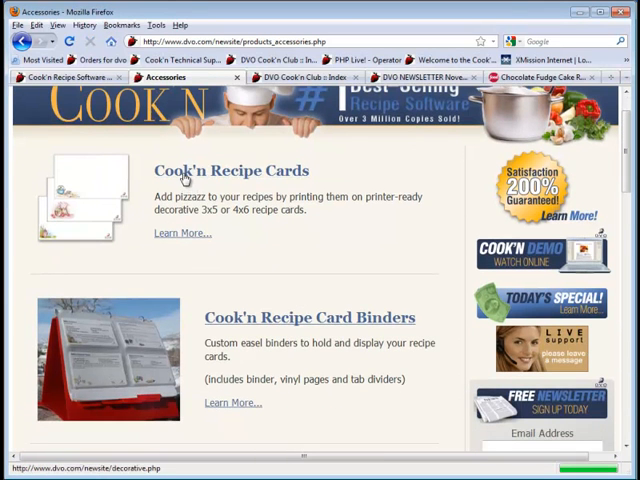
{"action": "left_click", "coordinate": [180, 232]}
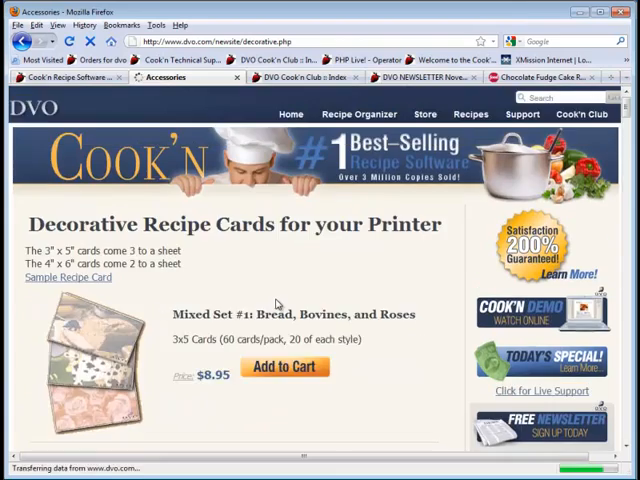
{"action": "scroll", "scroll_direction": "down", "scroll_amount": 3}
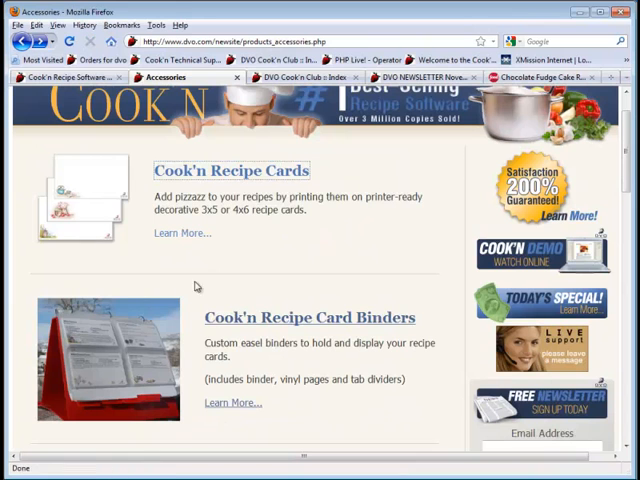
{"action": "scroll", "scroll_direction": "down", "scroll_amount": 3}
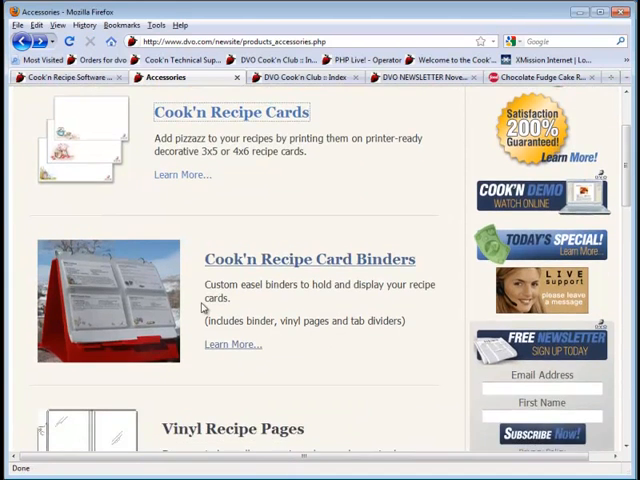
{"action": "scroll", "scroll_direction": "down", "scroll_amount": 3}
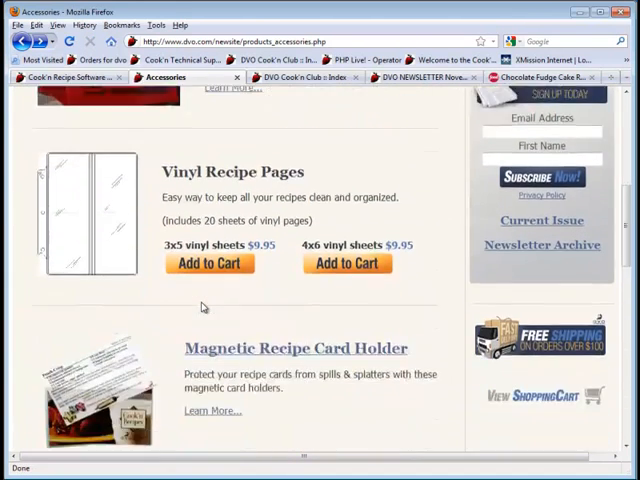
{"action": "scroll", "scroll_direction": "down", "scroll_amount": 3}
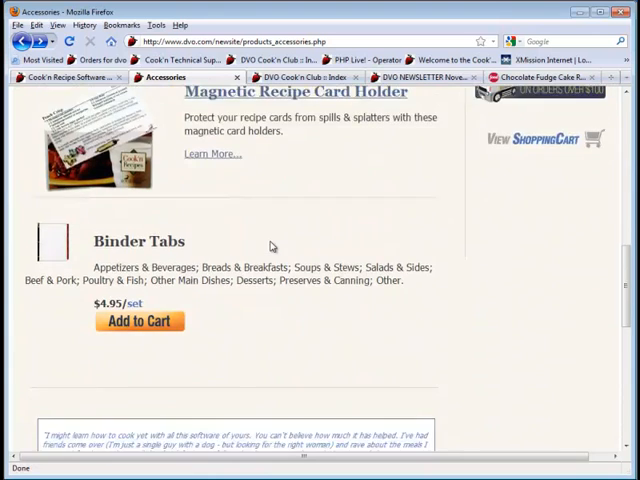
{"action": "scroll", "scroll_direction": "up", "scroll_amount": 3}
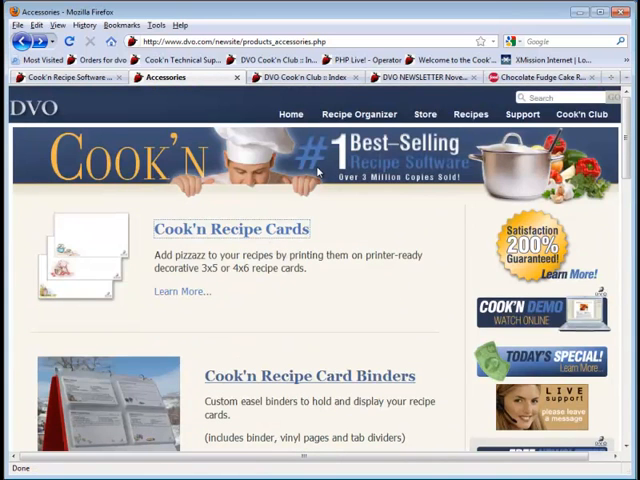
Go to Support Home and skim the Cook'n Version 9 and Version 8 help links
{"action": "left_click", "coordinate": [520, 114]}
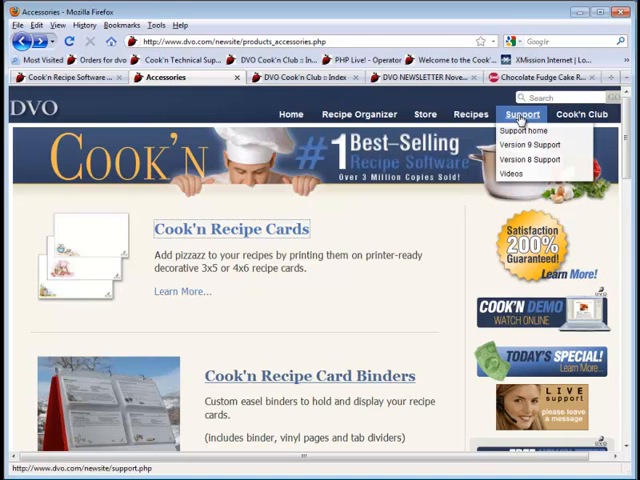
{"action": "left_click", "coordinate": [528, 130]}
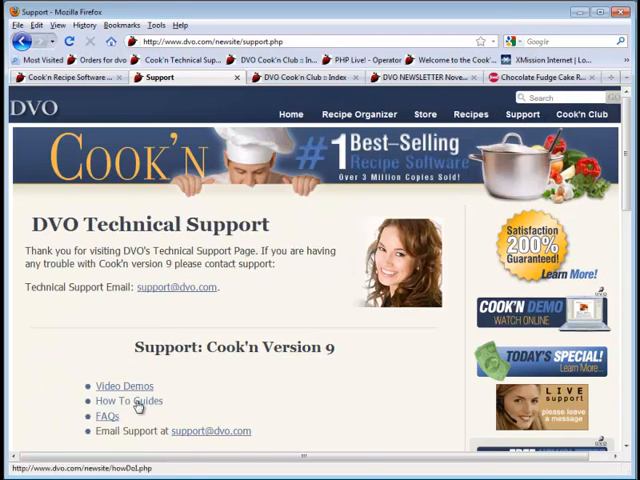
{"action": "scroll", "scroll_direction": "down", "scroll_amount": 3}
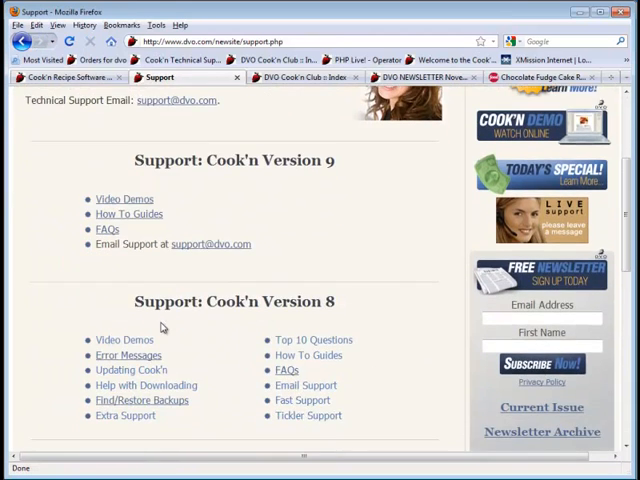
{"action": "scroll", "scroll_direction": "up", "scroll_amount": 3}
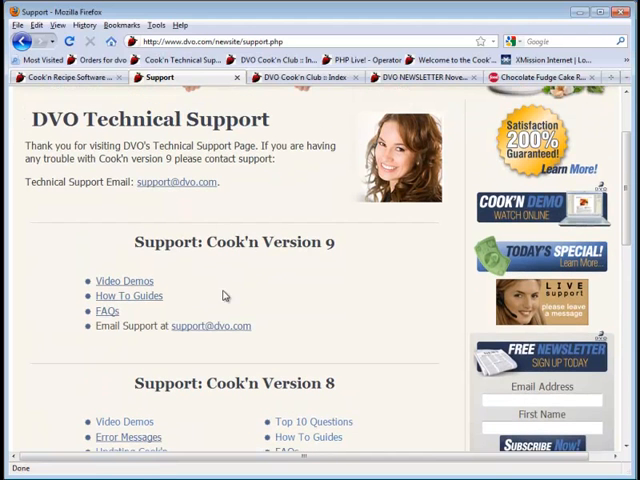
{"action": "scroll", "scroll_direction": "up", "scroll_amount": 3}
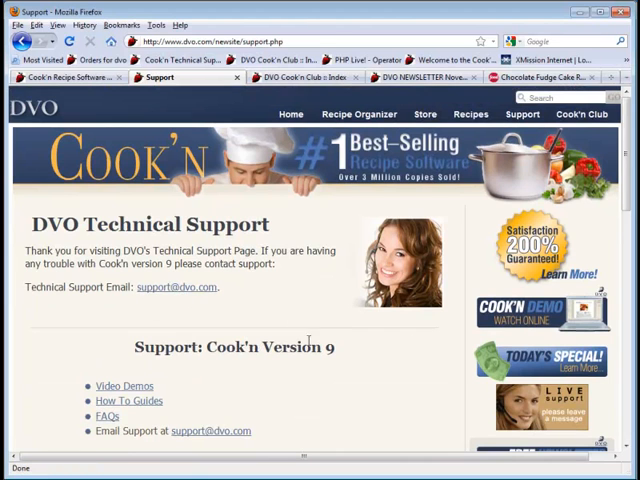
{"action": "mouse_move", "coordinate": [354, 294]}
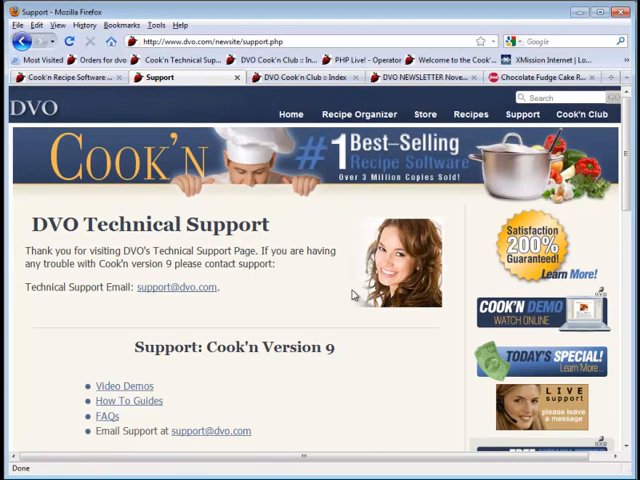
{"action": "mouse_move", "coordinate": [378, 260]}
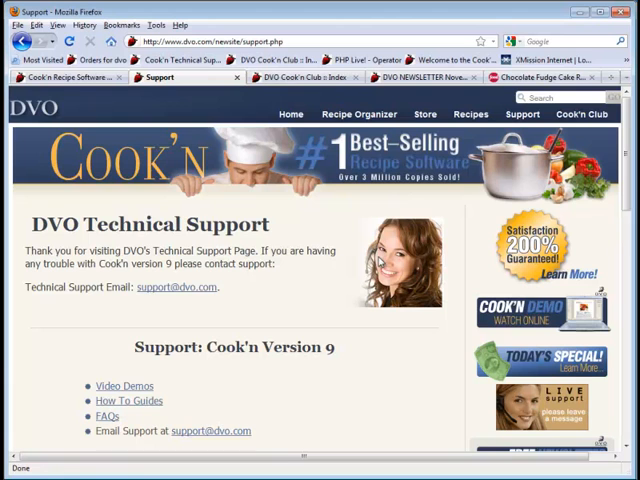
{"action": "mouse_move", "coordinate": [352, 208]}
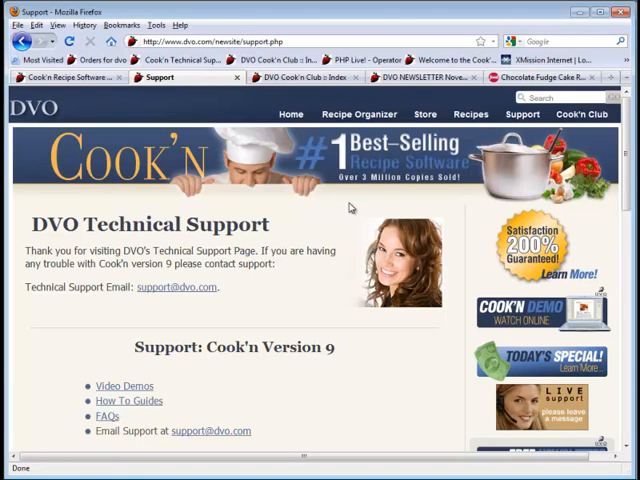
{"action": "mouse_move", "coordinate": [540, 246]}
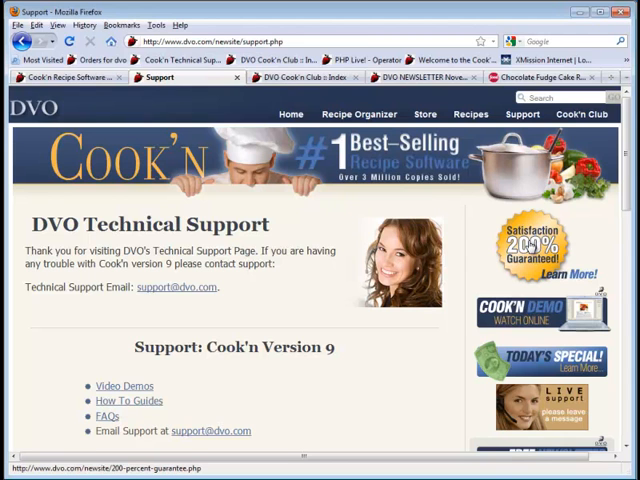
Read the 200% Guaranteed page's risk-free terms and purchase-date refund conditions
{"action": "left_click", "coordinate": [536, 244]}
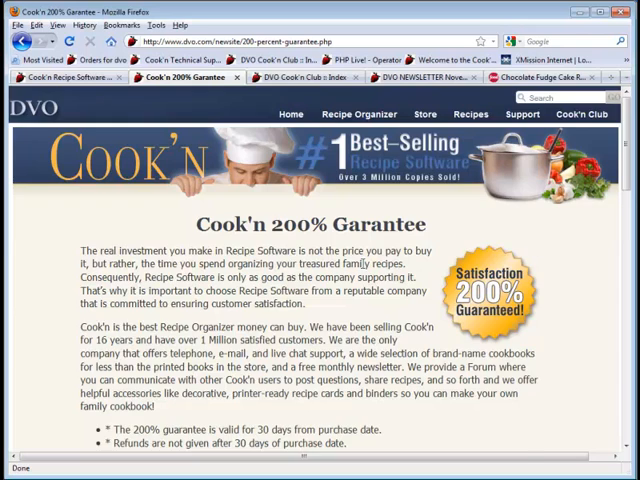
{"action": "scroll", "scroll_direction": "down", "scroll_amount": 3}
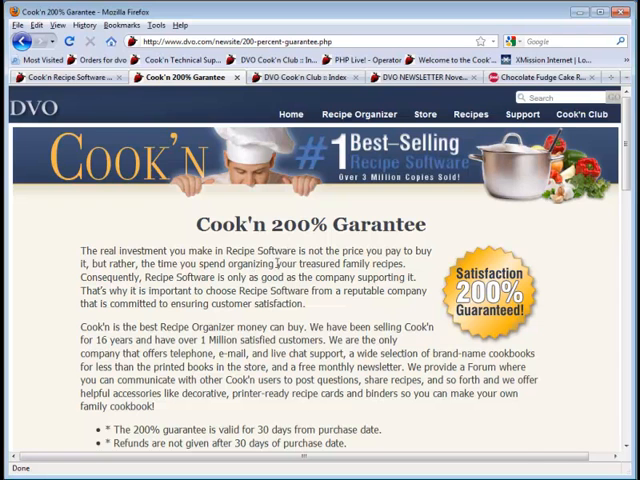
{"action": "scroll", "scroll_direction": "down", "scroll_amount": 3}
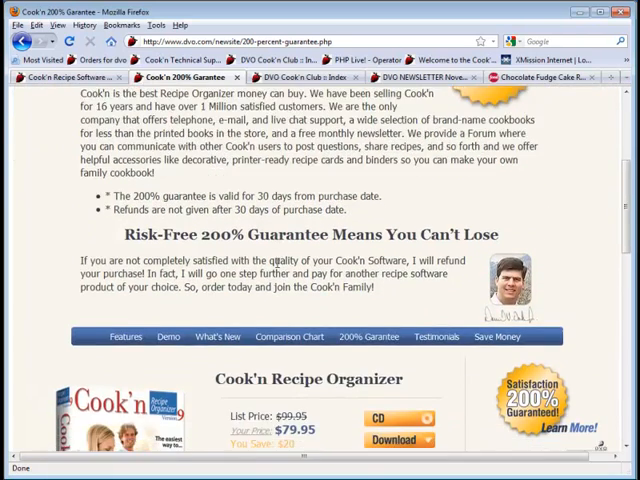
{"action": "scroll", "scroll_direction": "up", "scroll_amount": 3}
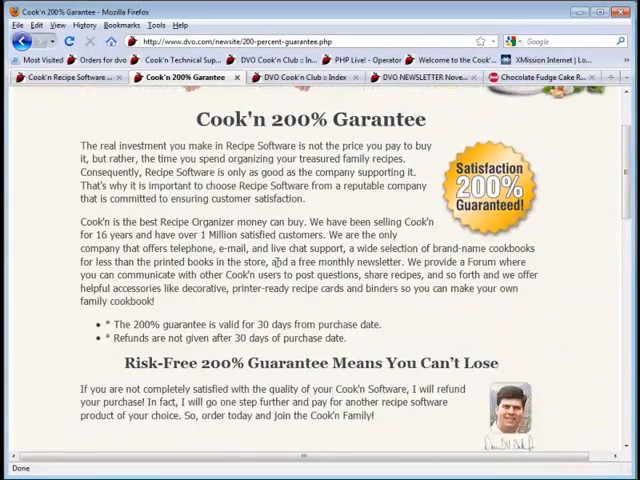
{"action": "scroll", "scroll_direction": "up", "scroll_amount": 3}
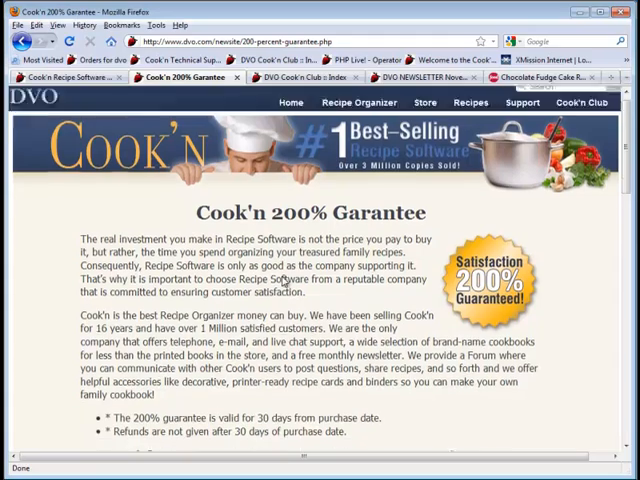
{"action": "scroll", "scroll_direction": "down", "scroll_amount": 3}
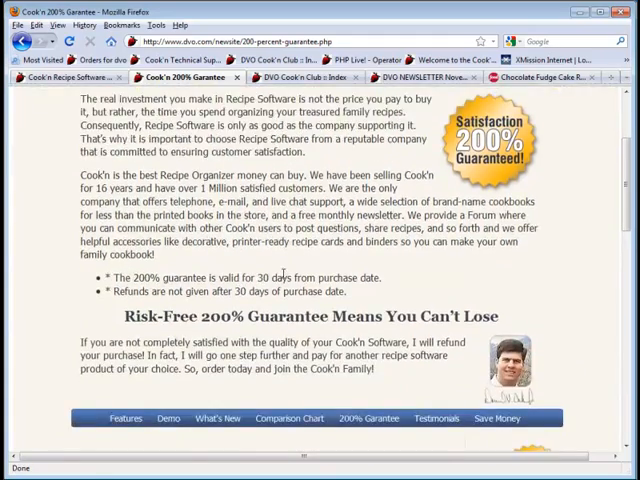